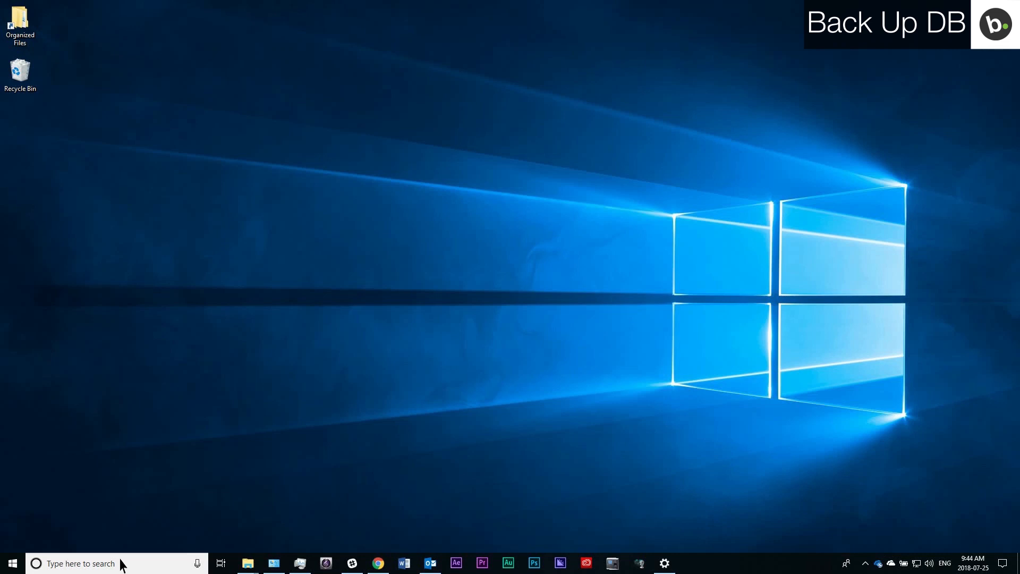
# Step: Launch SSMS, connect to BSSERVER and bring up actions for the user database under Databases
pyautogui.write('sql')
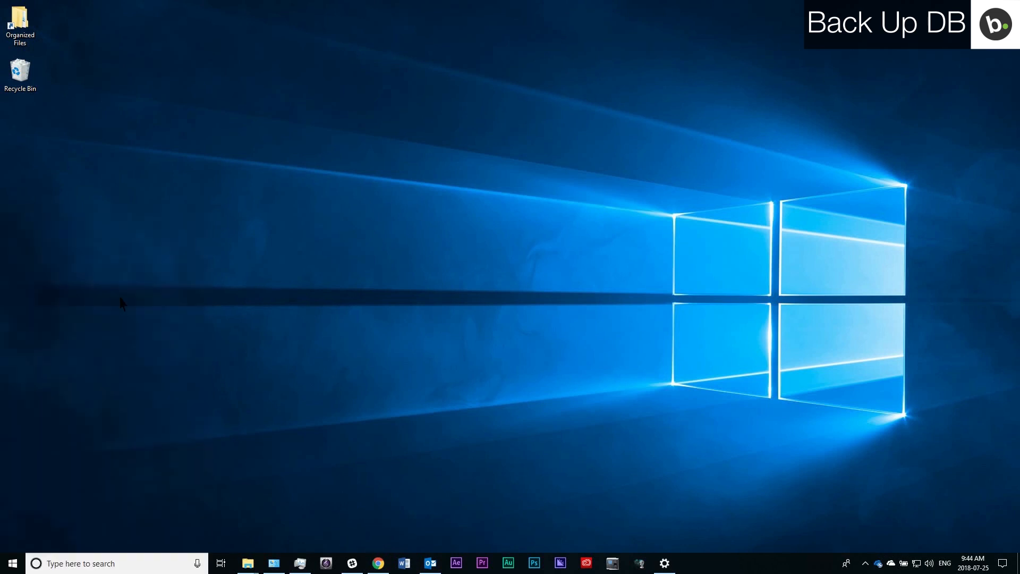
pyautogui.click(689, 564)
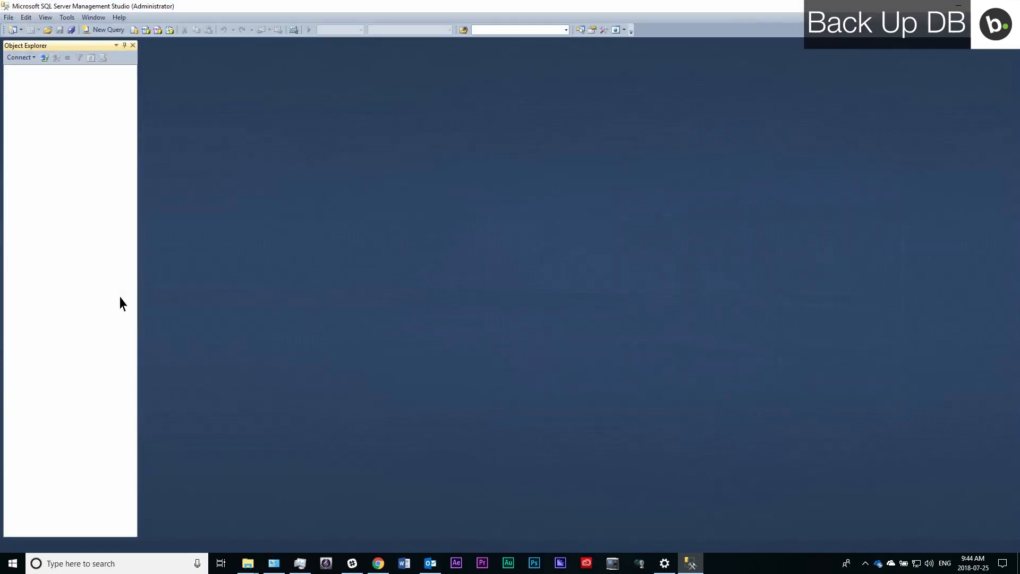
pyautogui.click(19, 58)
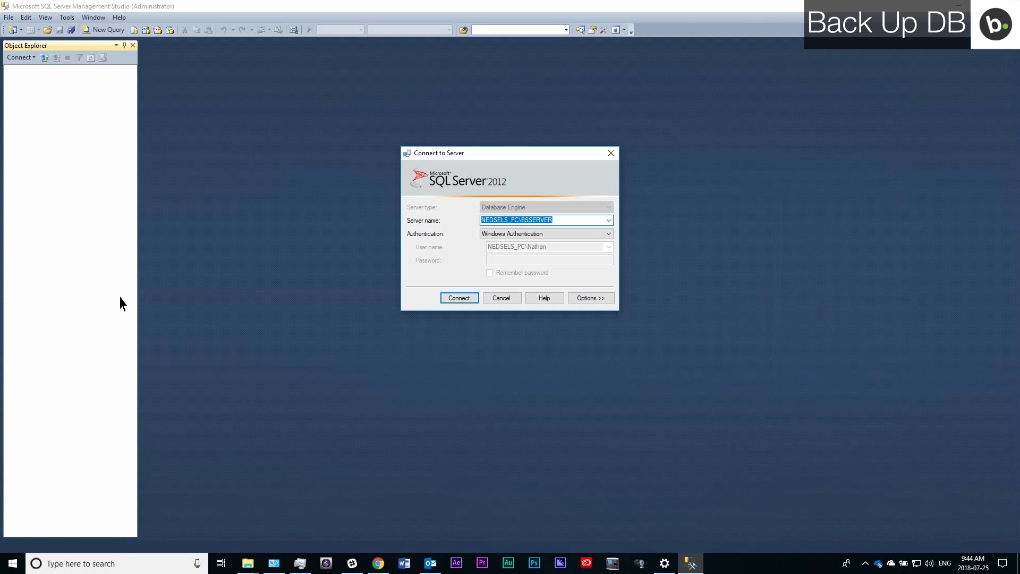
pyautogui.click(460, 298)
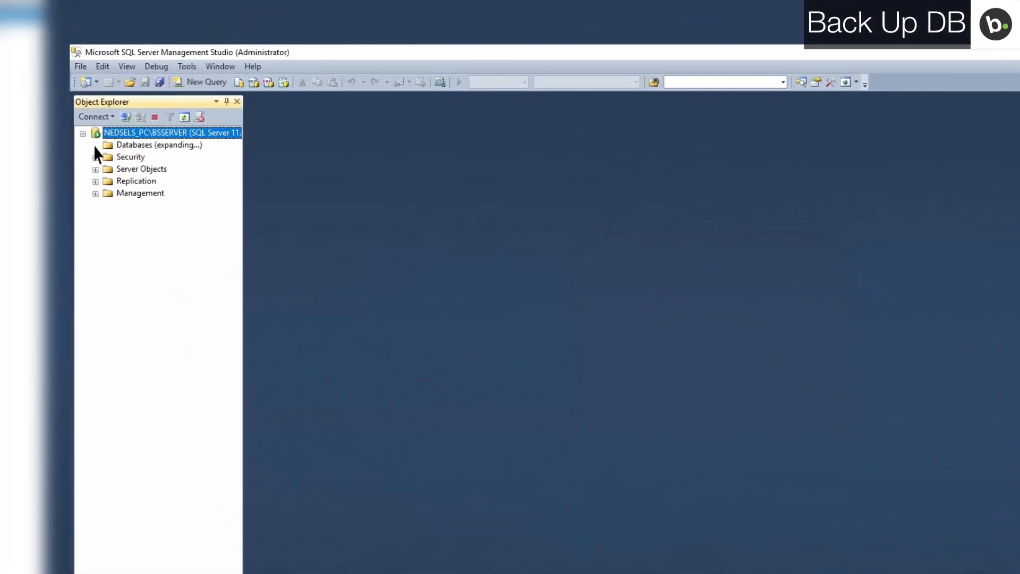
pyautogui.rightClick(137, 169)
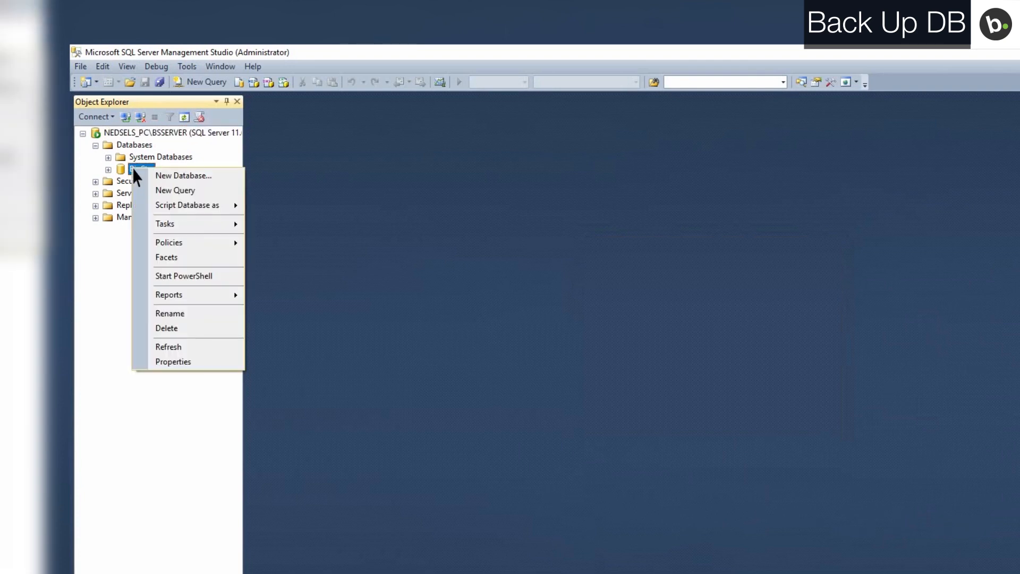
pyautogui.moveTo(165, 223)
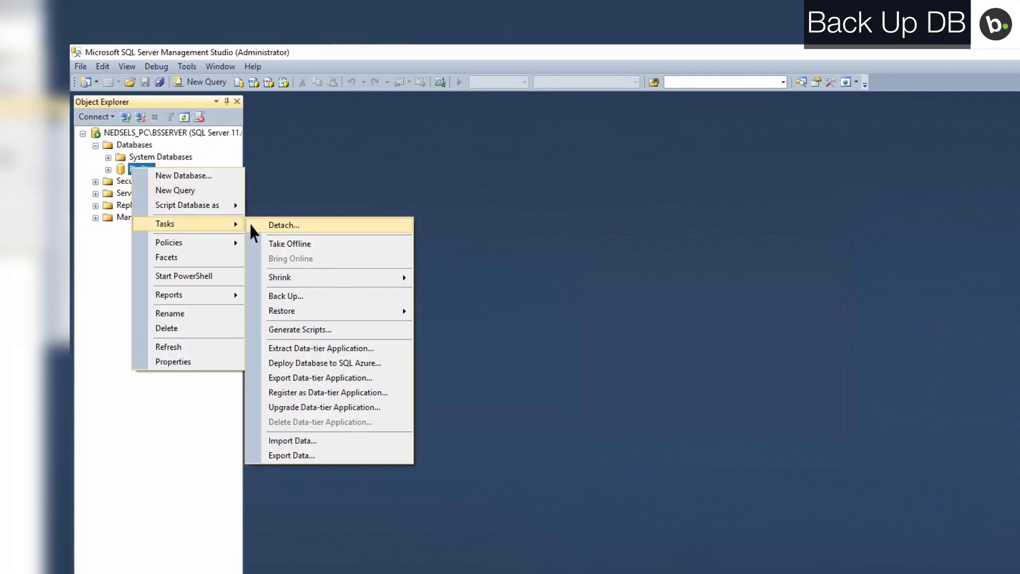
# Step: Start a full disk backup of BioStar and begin adding a new backup destination file
pyautogui.click(285, 295)
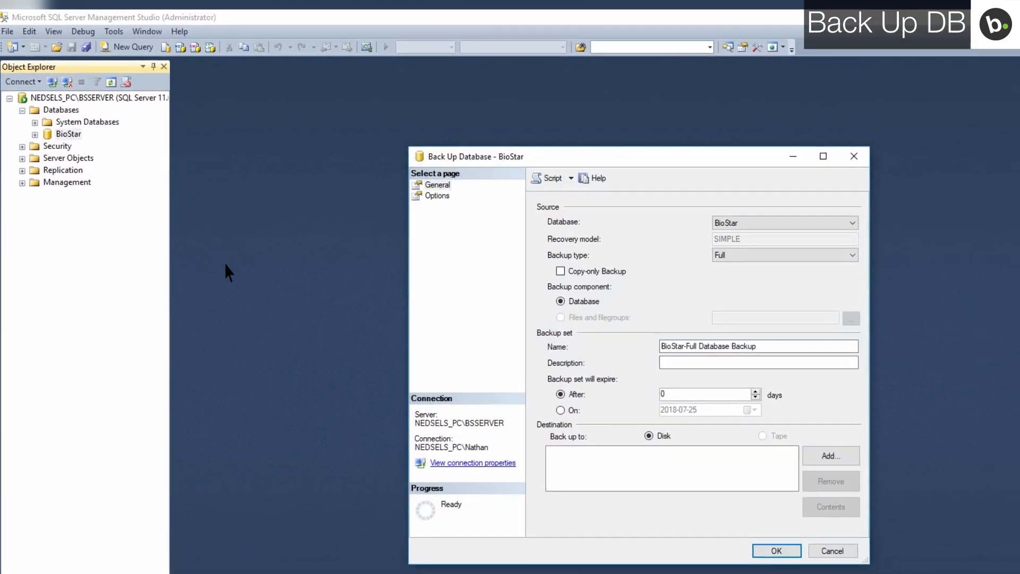
pyautogui.moveTo(640, 157); pyautogui.dragTo(505, 92)
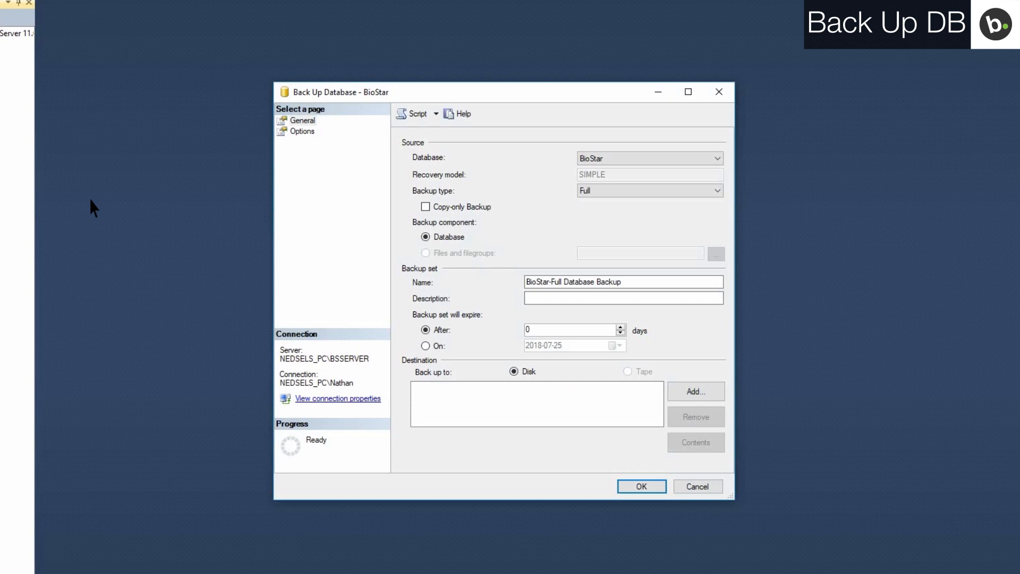
pyautogui.click(513, 370)
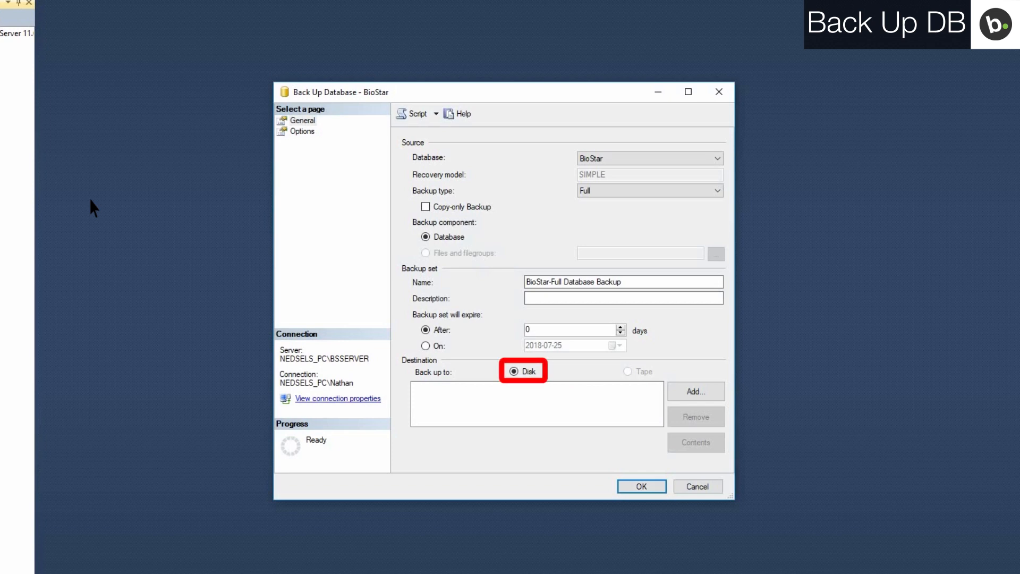
pyautogui.click(696, 392)
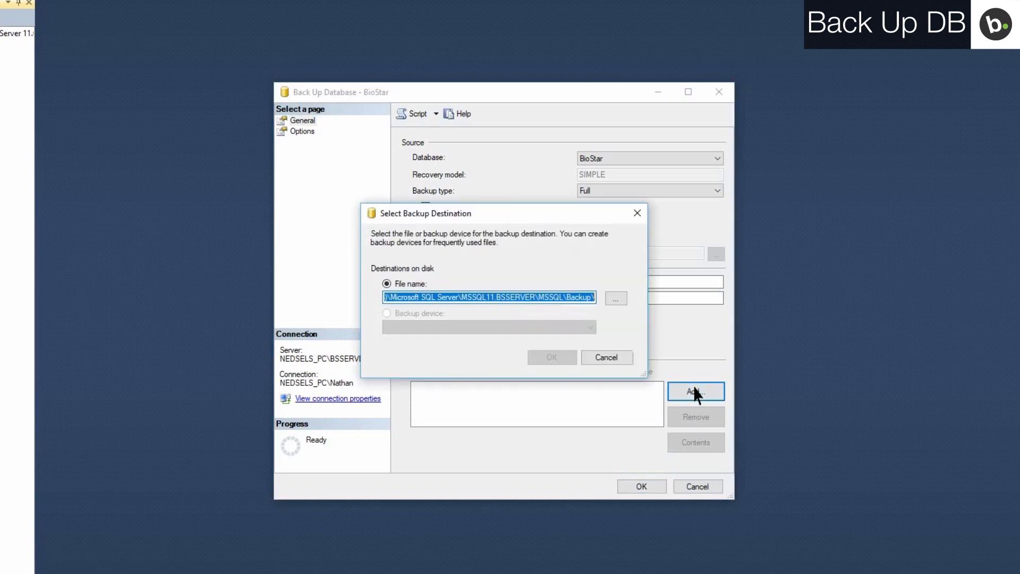
# Step: Save the backup as 'BioStar Database.bak' in the Backup folder and run it
pyautogui.click(616, 298)
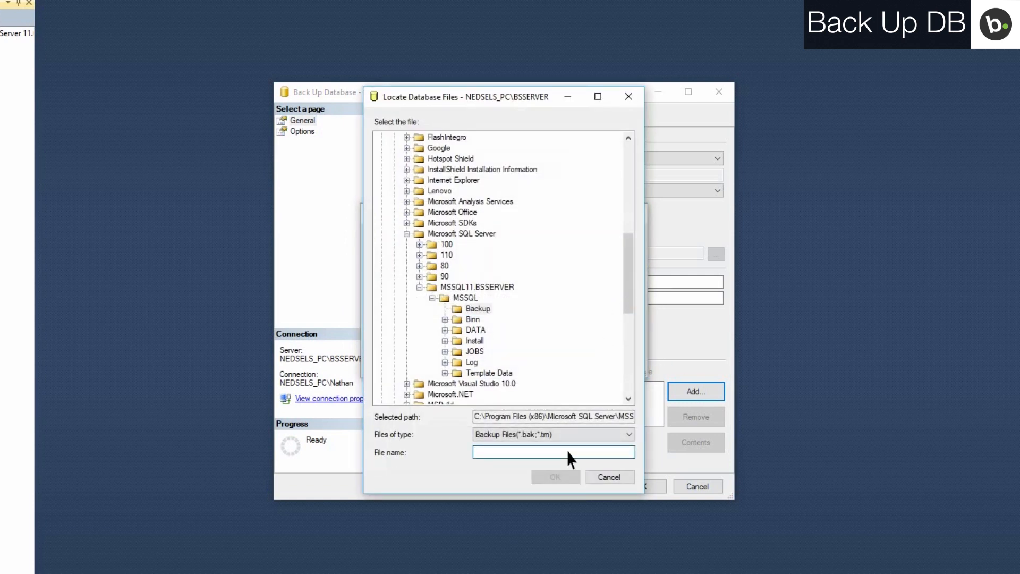
pyautogui.write('BioStar Dat')
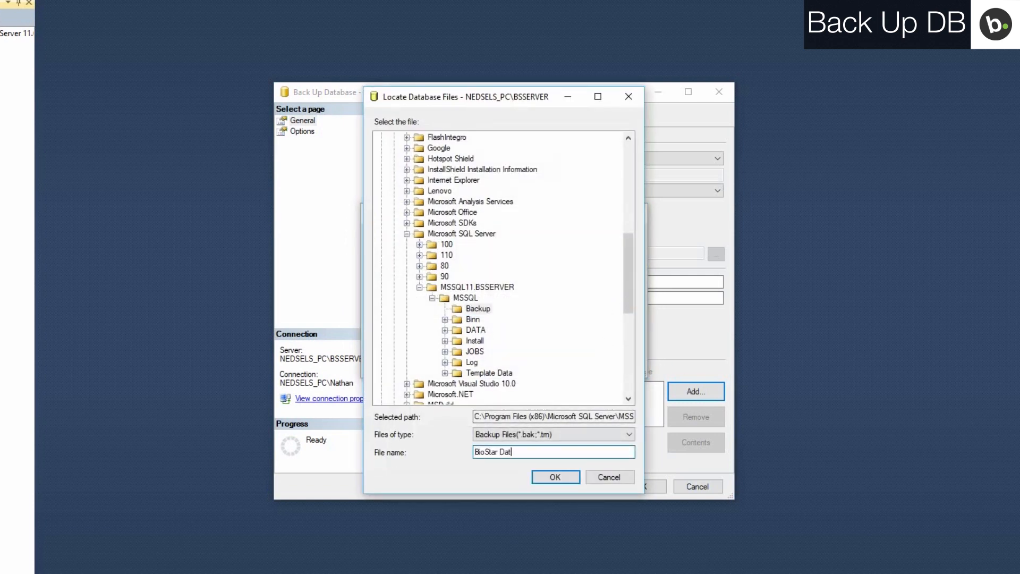
pyautogui.write('abase.bak')
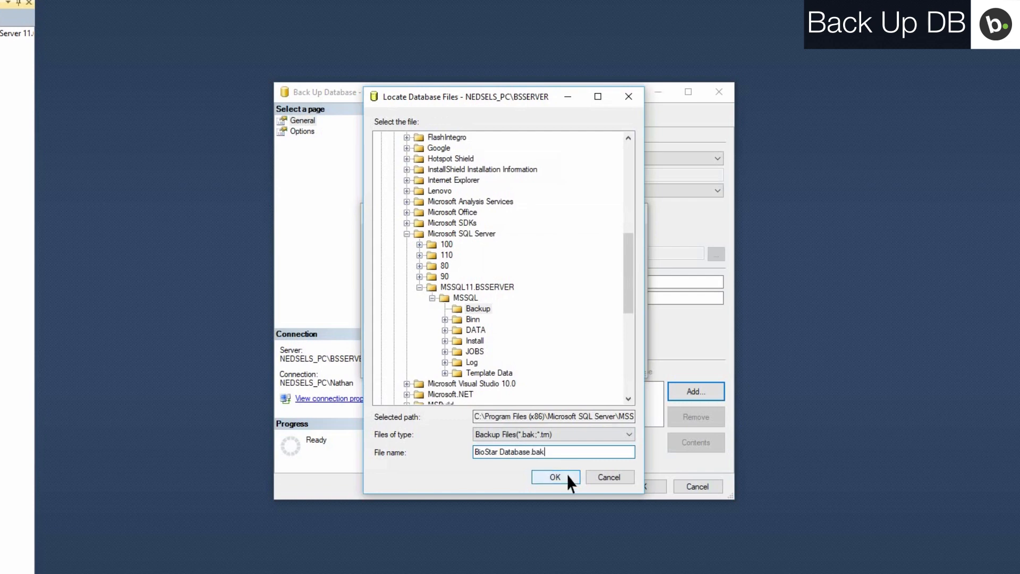
pyautogui.click(555, 477)
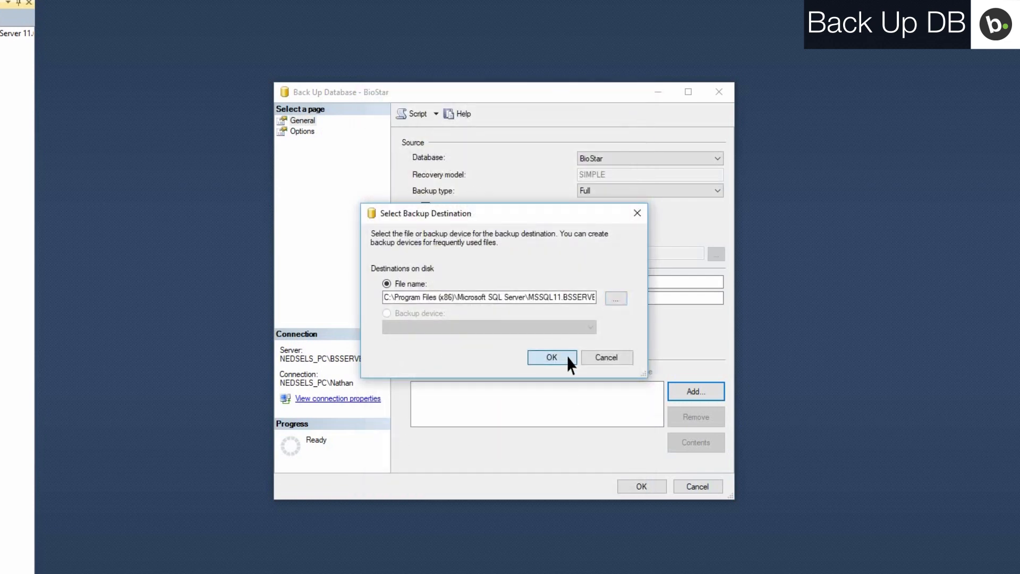
pyautogui.click(552, 358)
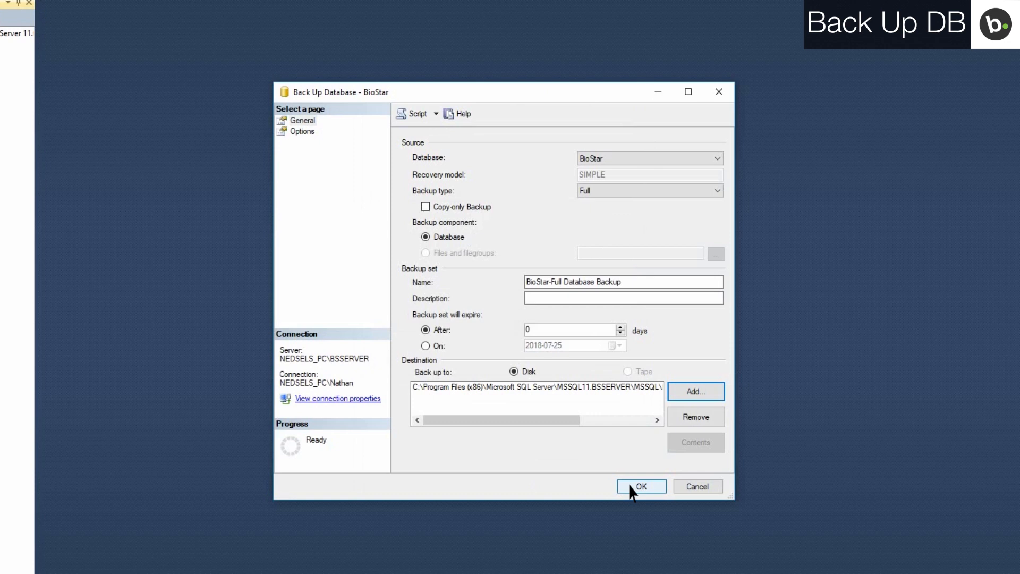
pyautogui.click(641, 486)
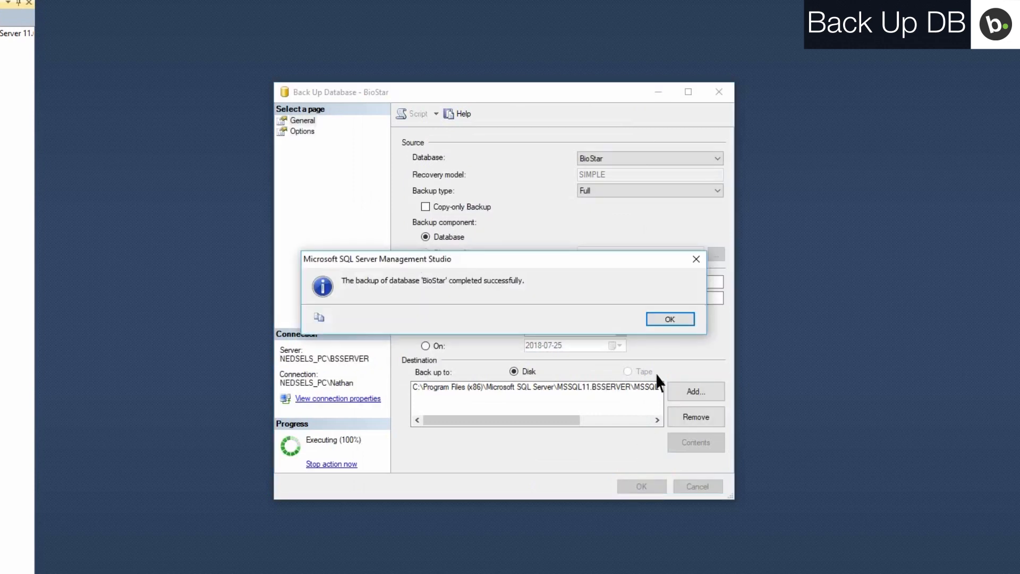
# Step: Acknowledge the successful BioStar backup message
pyautogui.click(669, 319)
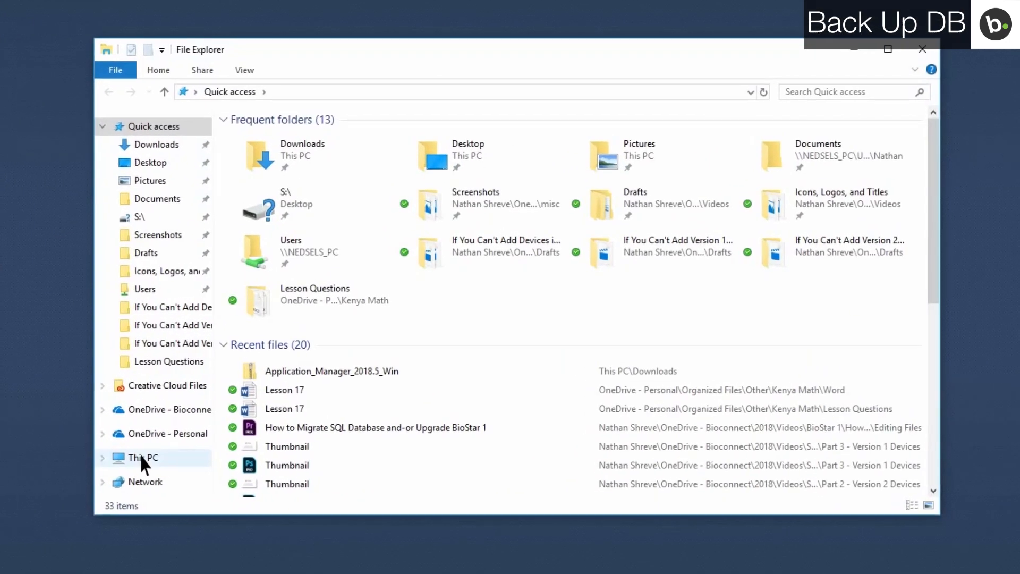
# Step: Browse This PC into C:\Program Files (x86)\BioStar\server
pyautogui.click(142, 457)
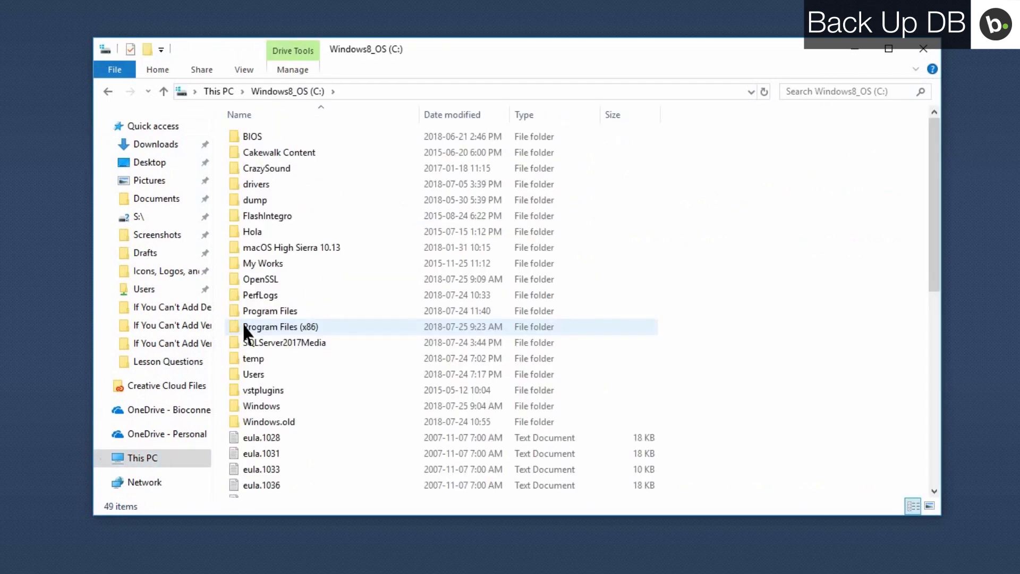
pyautogui.doubleClick(281, 327)
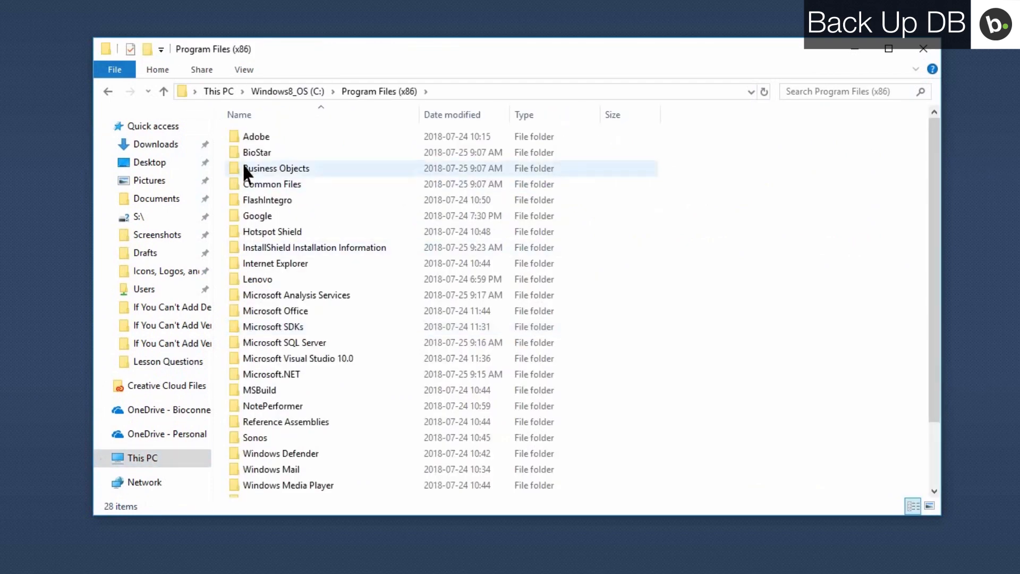
pyautogui.doubleClick(256, 152)
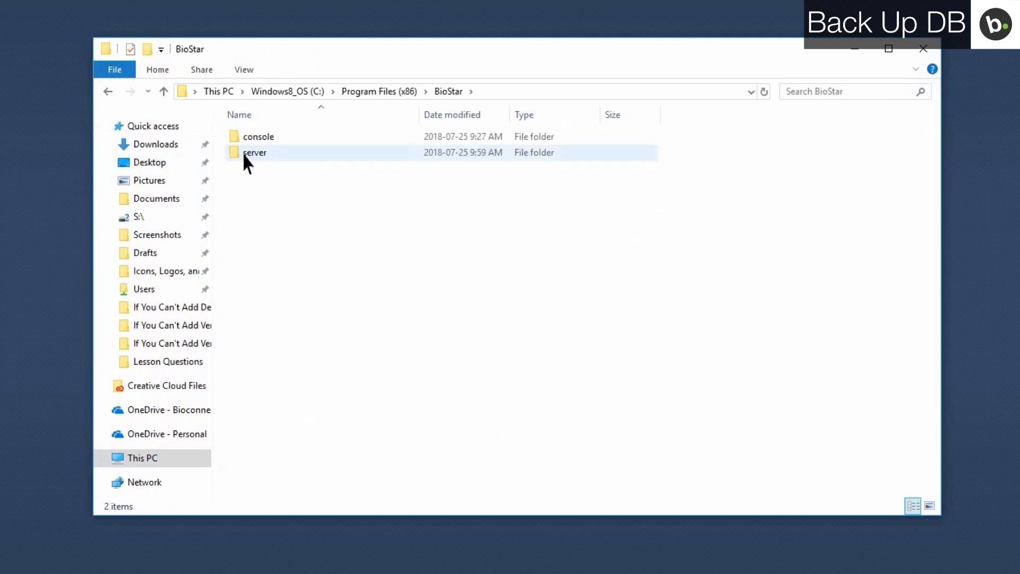
pyautogui.doubleClick(254, 152)
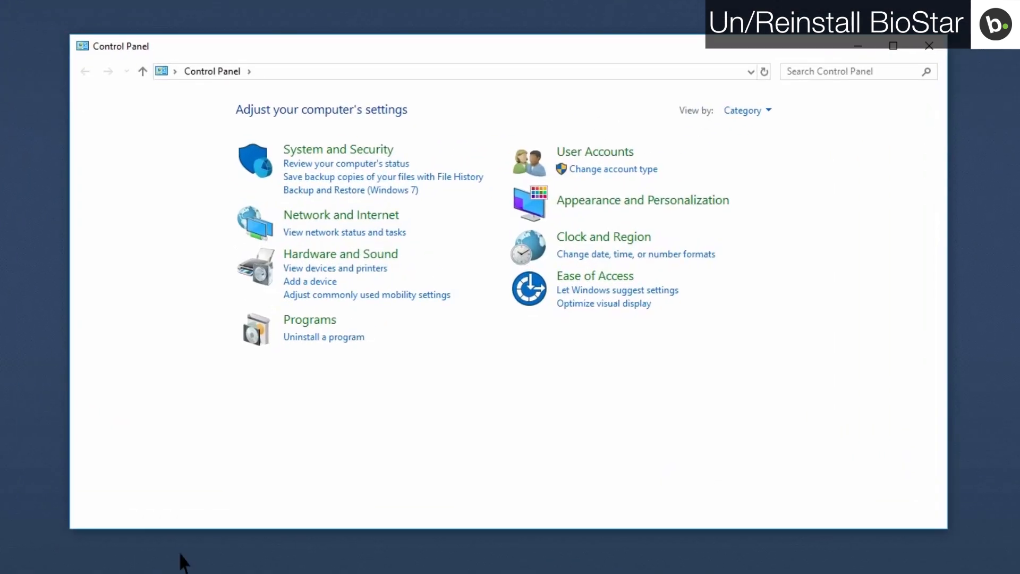
# Step: Select BioStar 1.93 in Programs and Features and uninstall it
pyautogui.click(323, 337)
pyautogui.write('biostar')
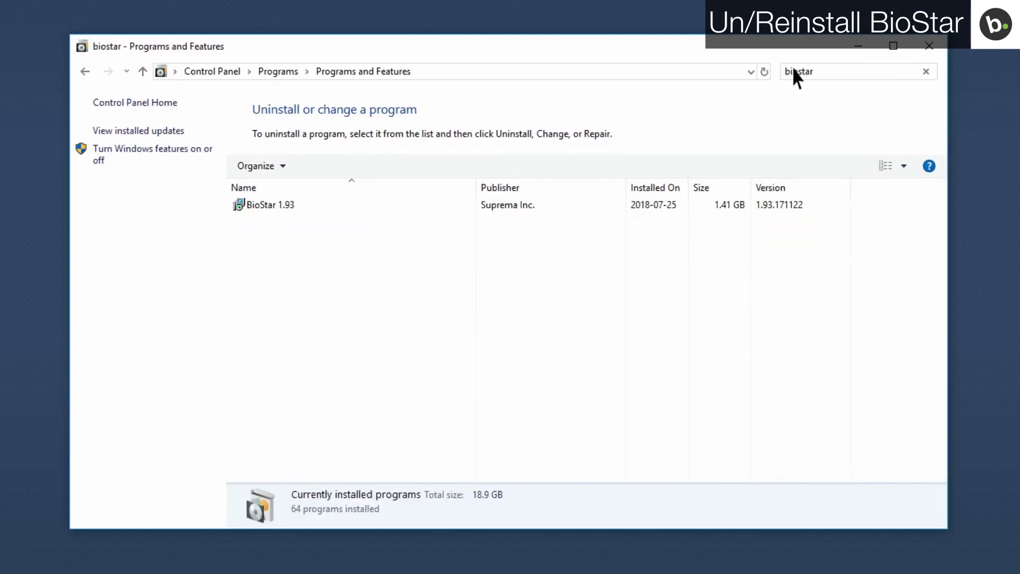
pyautogui.click(267, 204)
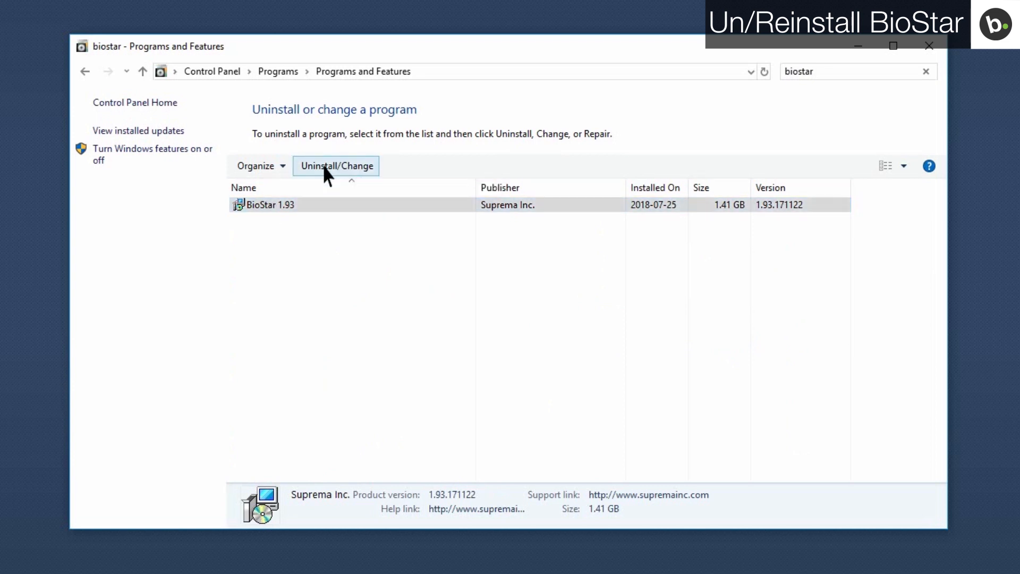
pyautogui.click(336, 166)
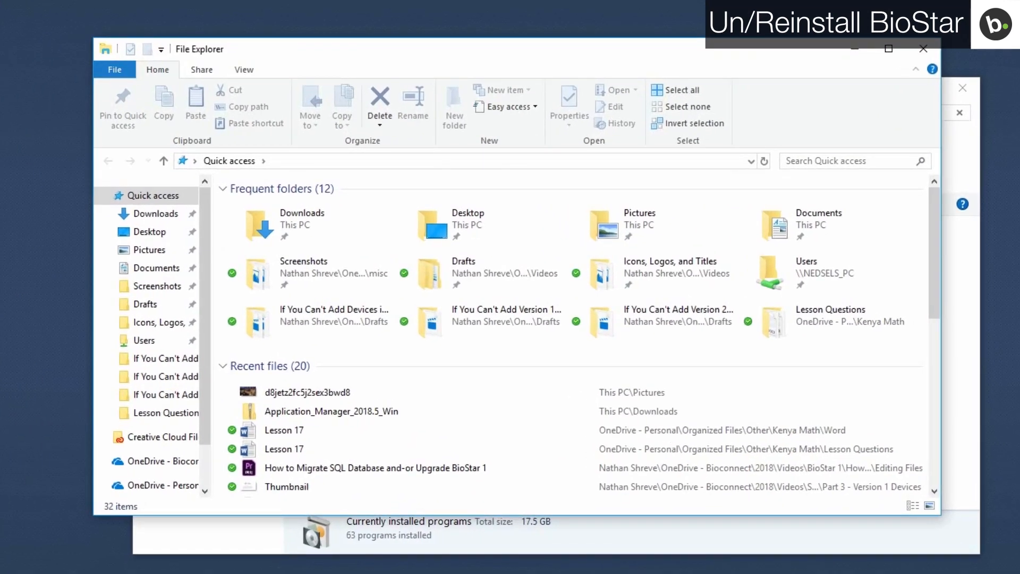
# Step: Delete the leftover BioStar folder from C:\Program Files (x86), then go to Downloads
pyautogui.click(141, 443)
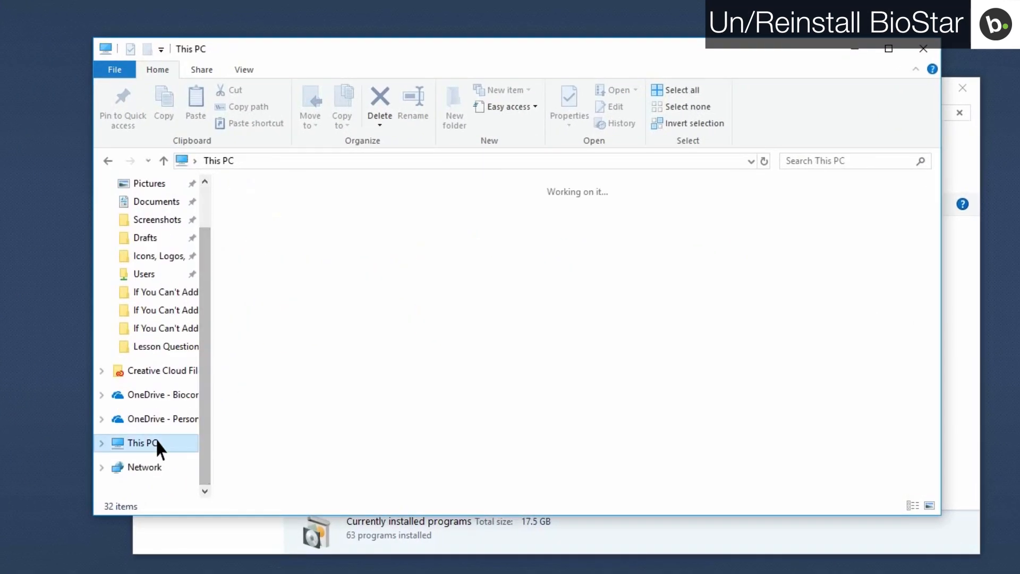
pyautogui.click(140, 442)
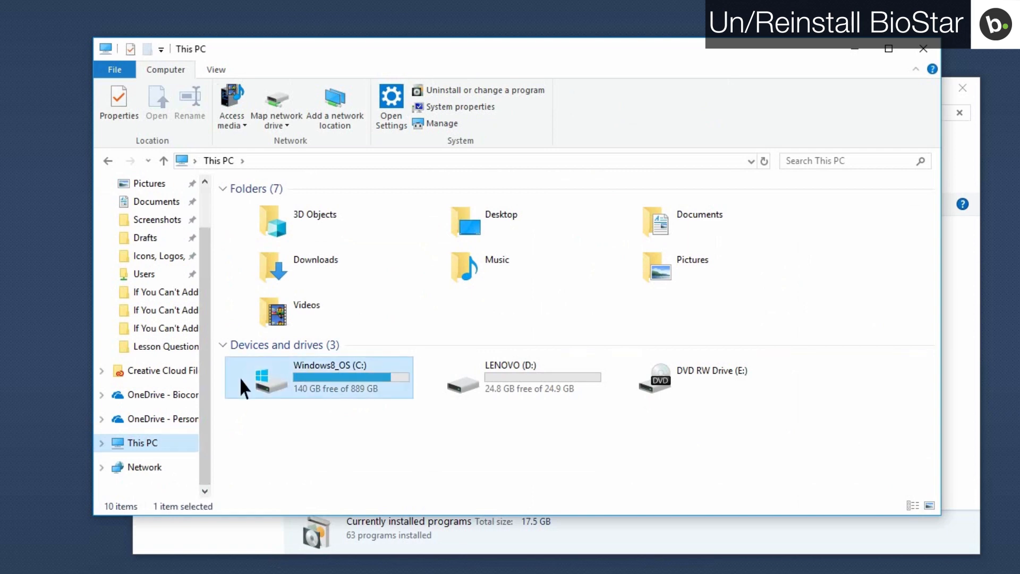
pyautogui.doubleClick(272, 377)
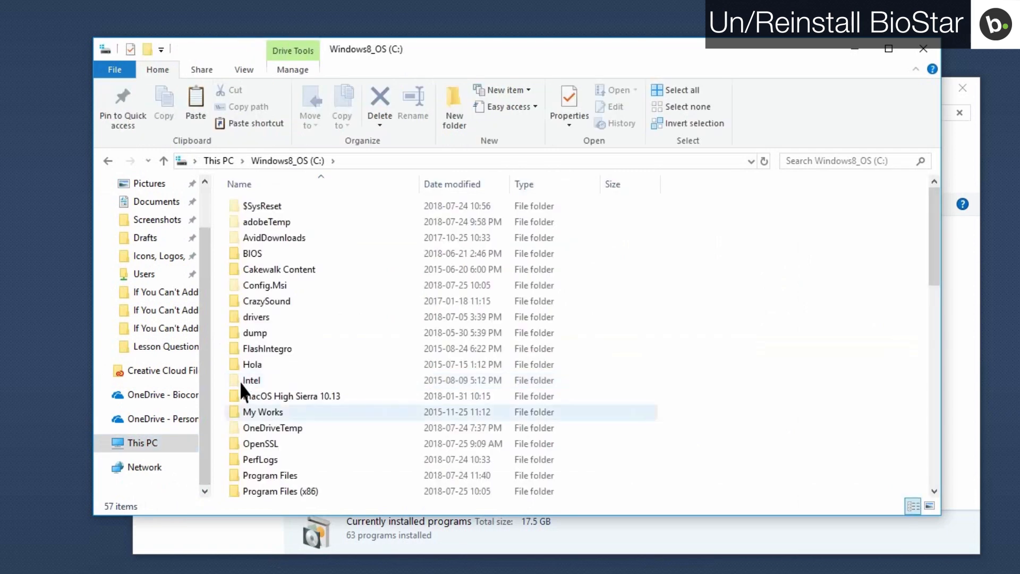
pyautogui.doubleClick(282, 491)
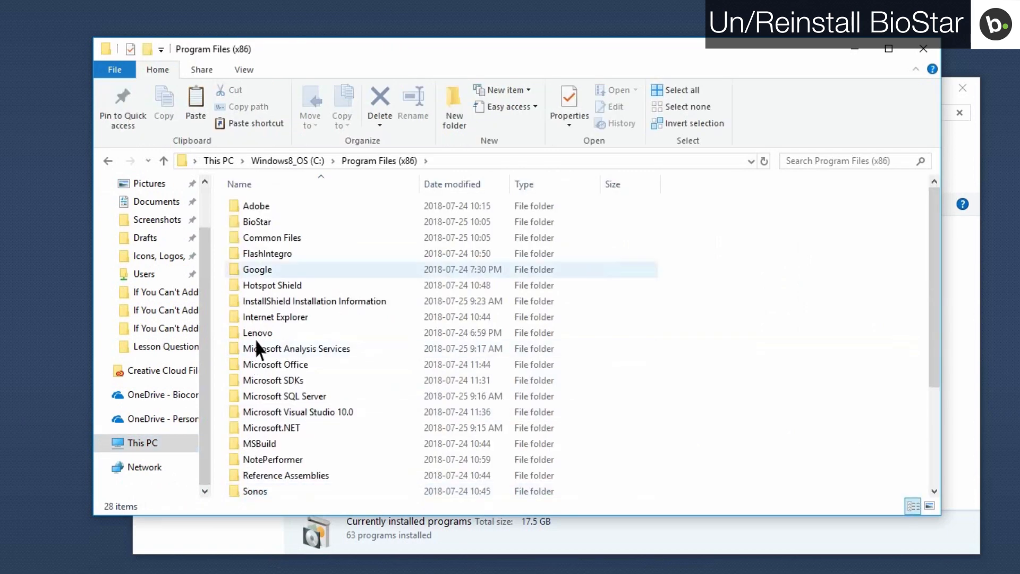
pyautogui.rightClick(257, 221)
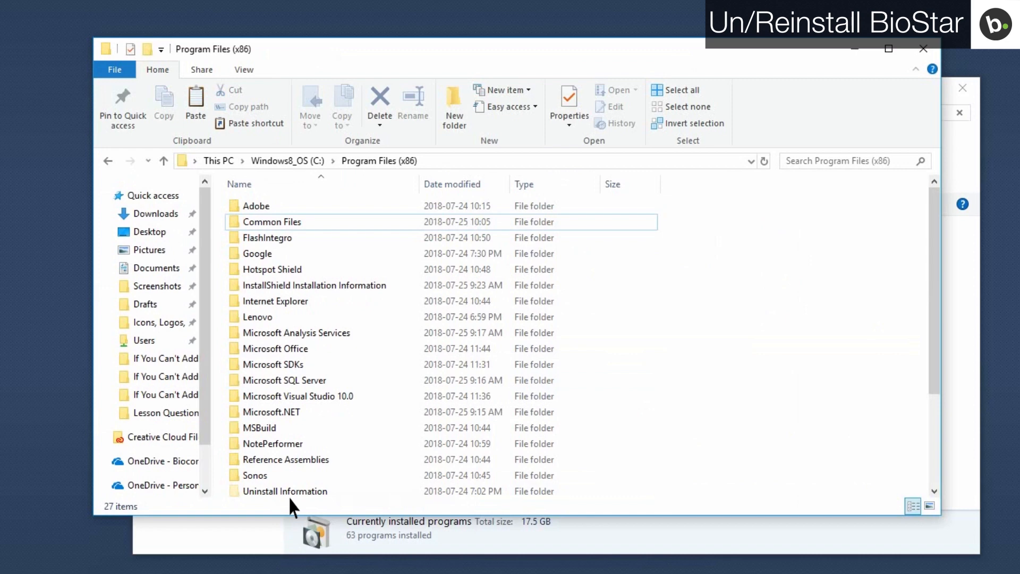
pyautogui.click(156, 214)
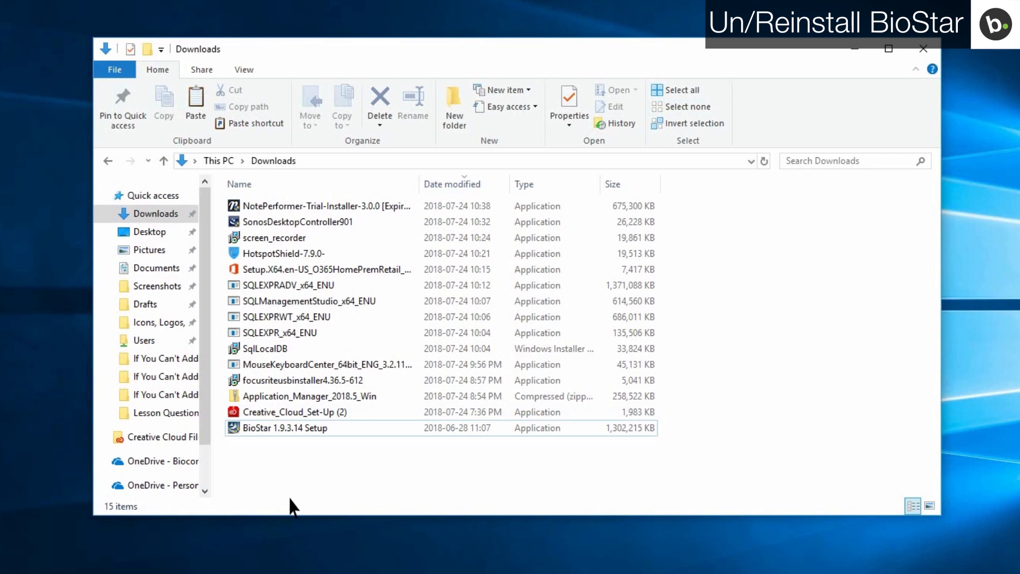
# Step: Run the BioStar 1.9.3.14 Setup installer from Downloads
pyautogui.doubleClick(283, 428)
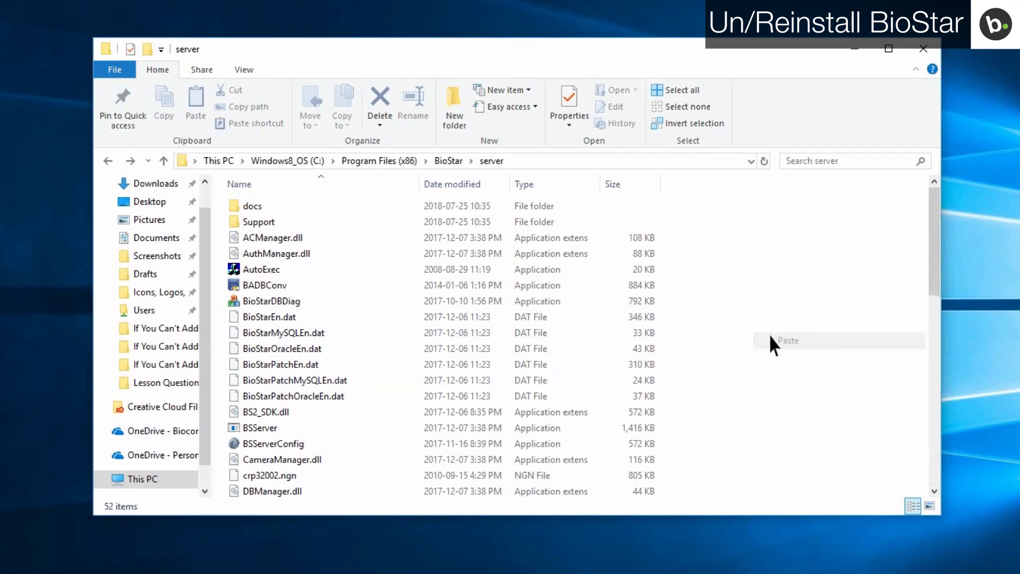
pyautogui.scroll(-3)
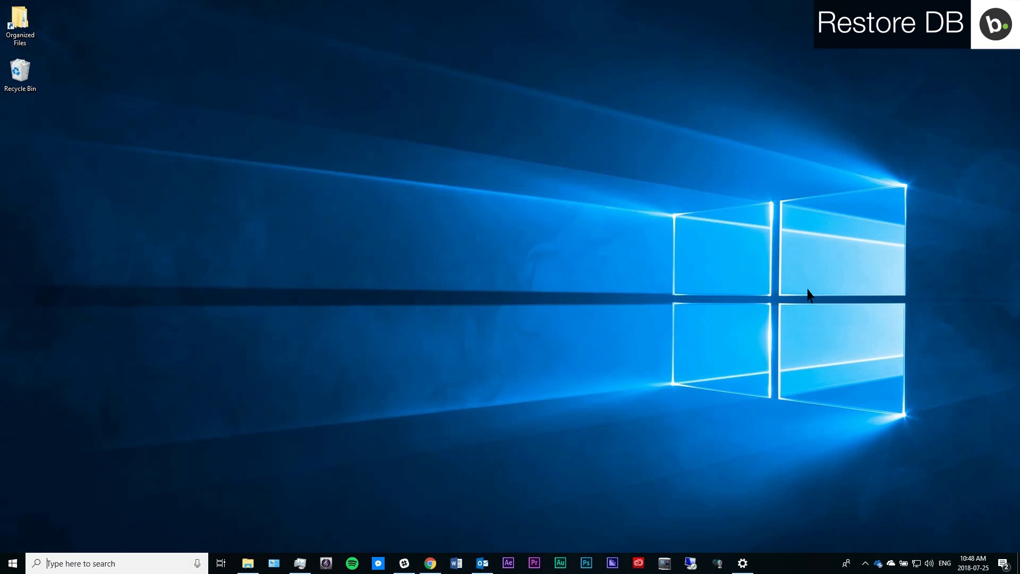
pyautogui.moveTo(630, 365)
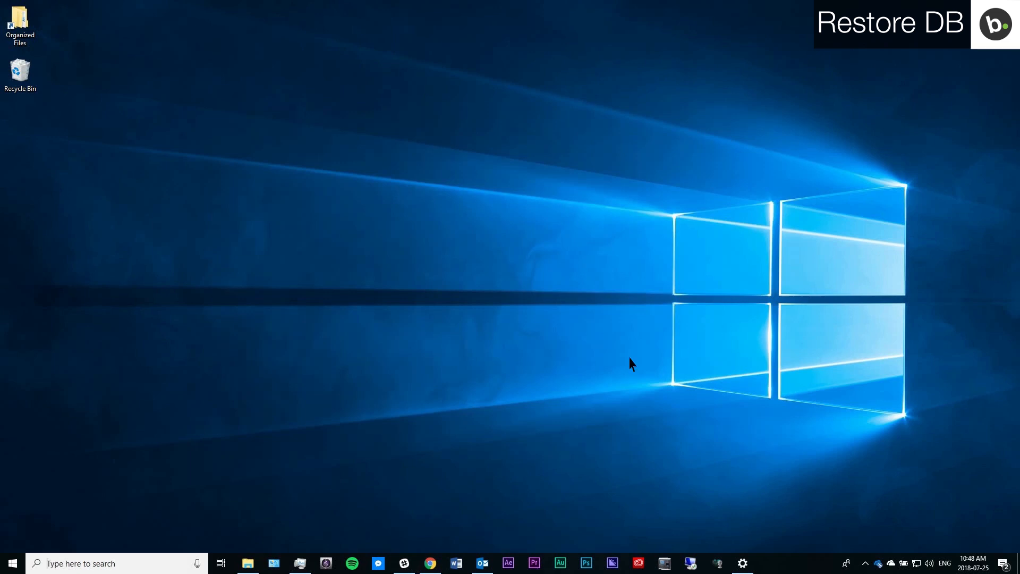
# Step: Search the taskbar for 'sql serv' to launch SQL Server Management Studio
pyautogui.write('sql serv')
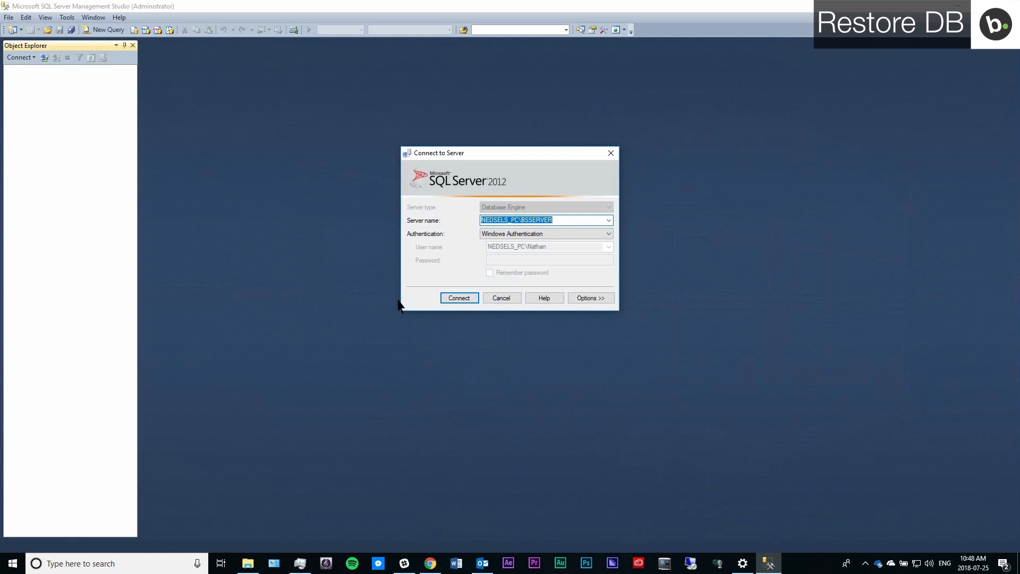
# Step: Connect to BSSERVER and start restoring database BioStar from a backup device
pyautogui.click(460, 297)
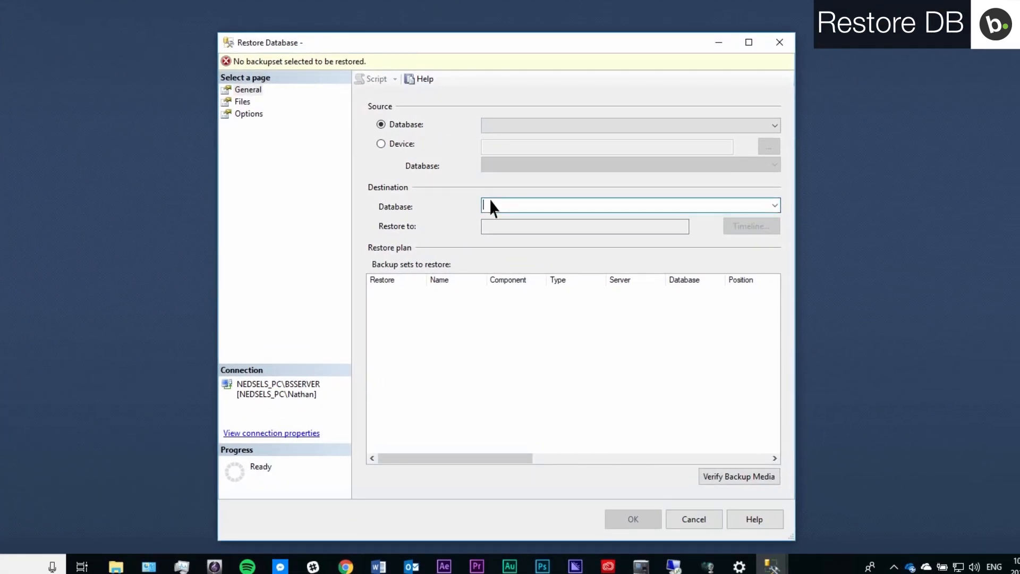
pyautogui.write('BioStar')
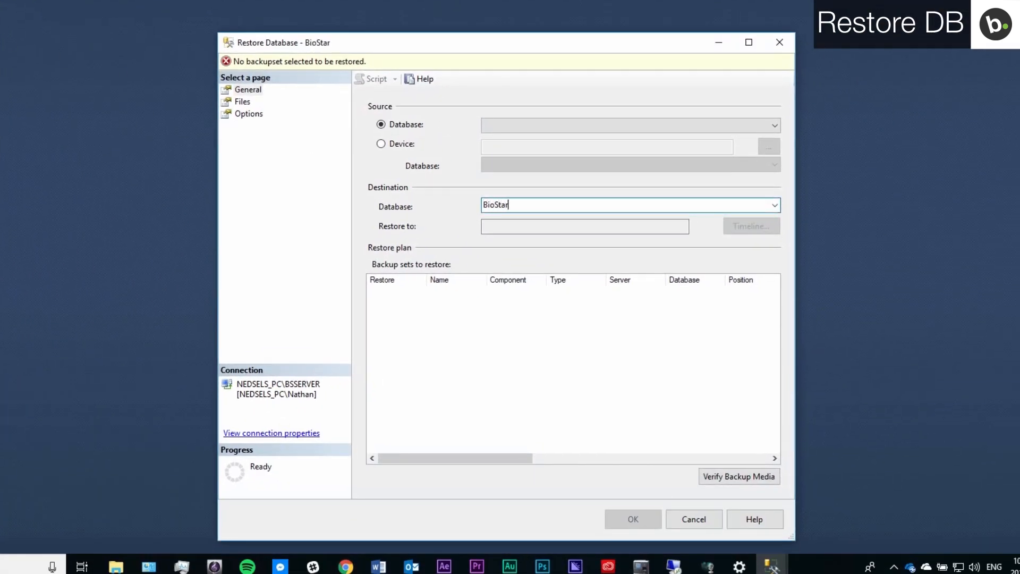
pyautogui.click(382, 144)
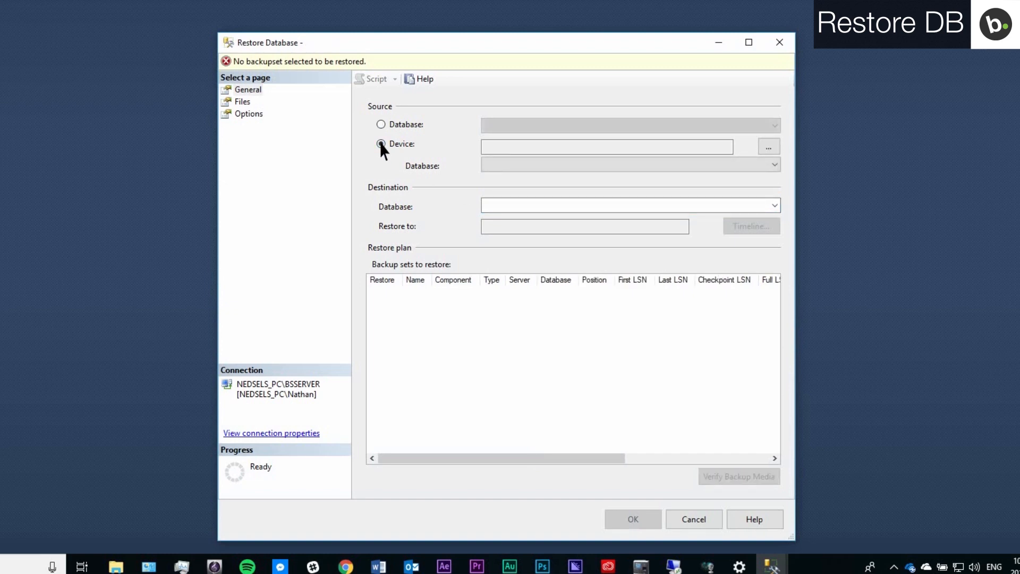
pyautogui.click(768, 146)
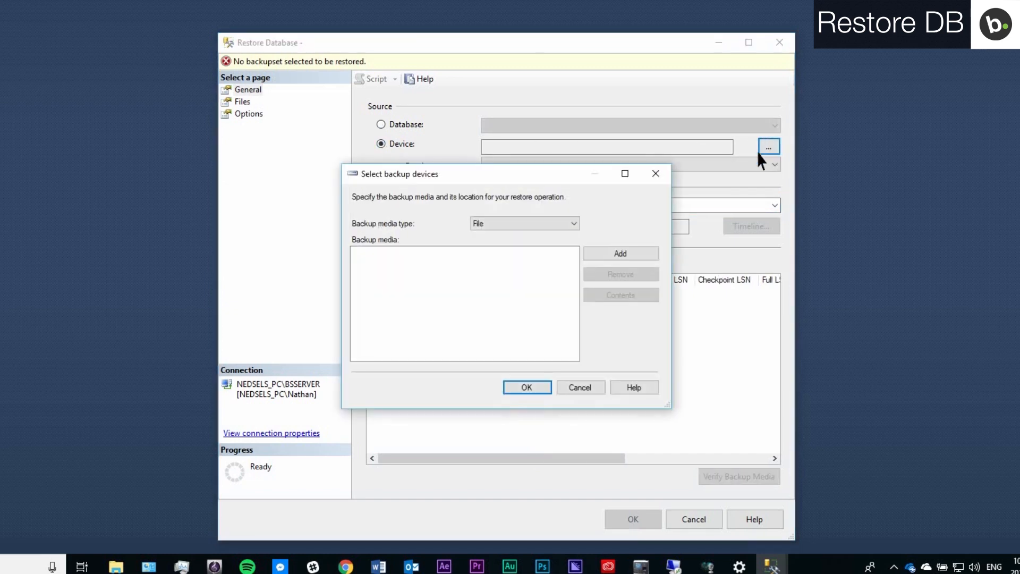
# Step: Select BioStar Database.bak as the backup media and complete the restore
pyautogui.click(619, 253)
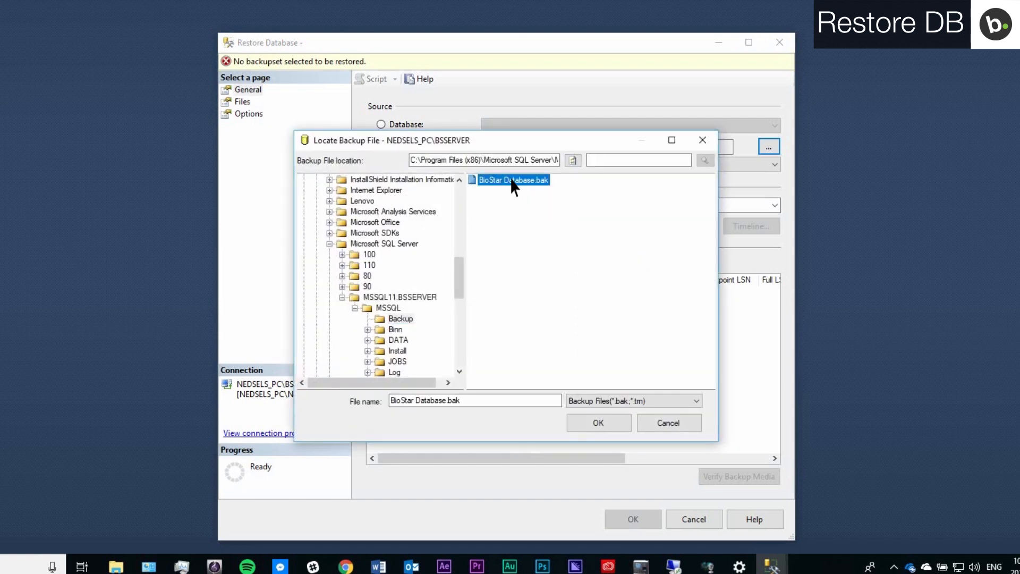
pyautogui.click(598, 422)
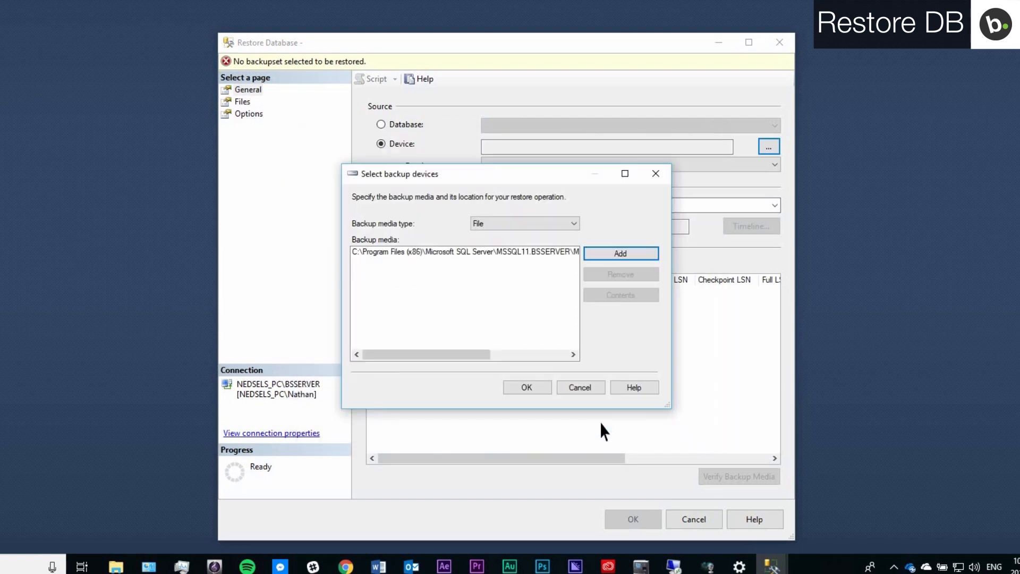
pyautogui.click(526, 387)
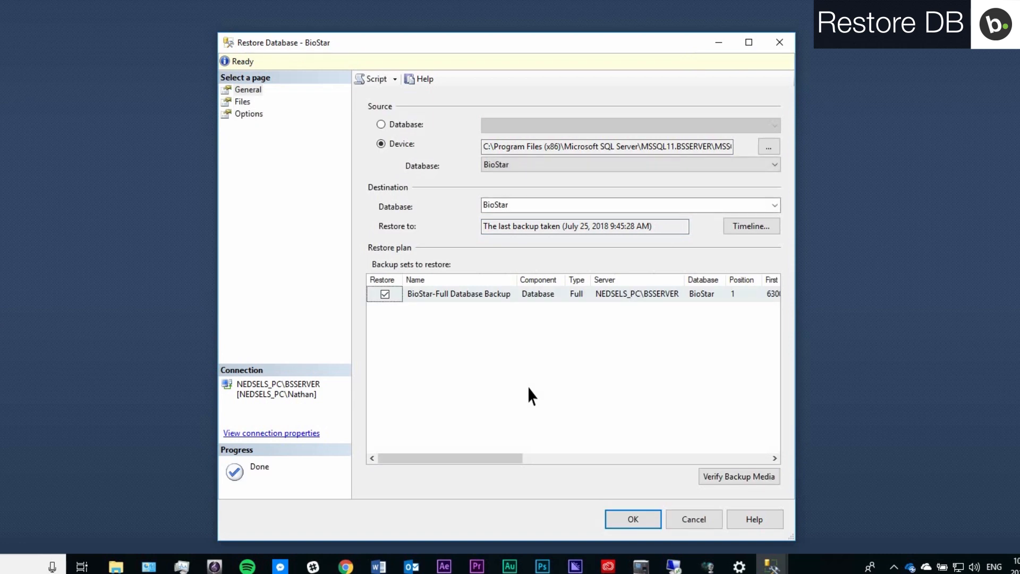
pyautogui.click(631, 519)
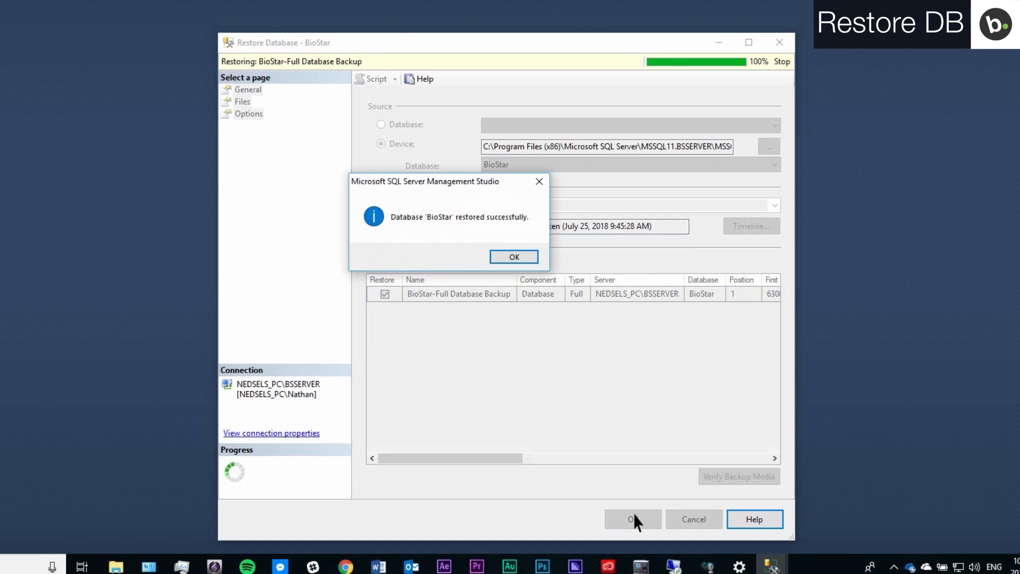
pyautogui.click(513, 256)
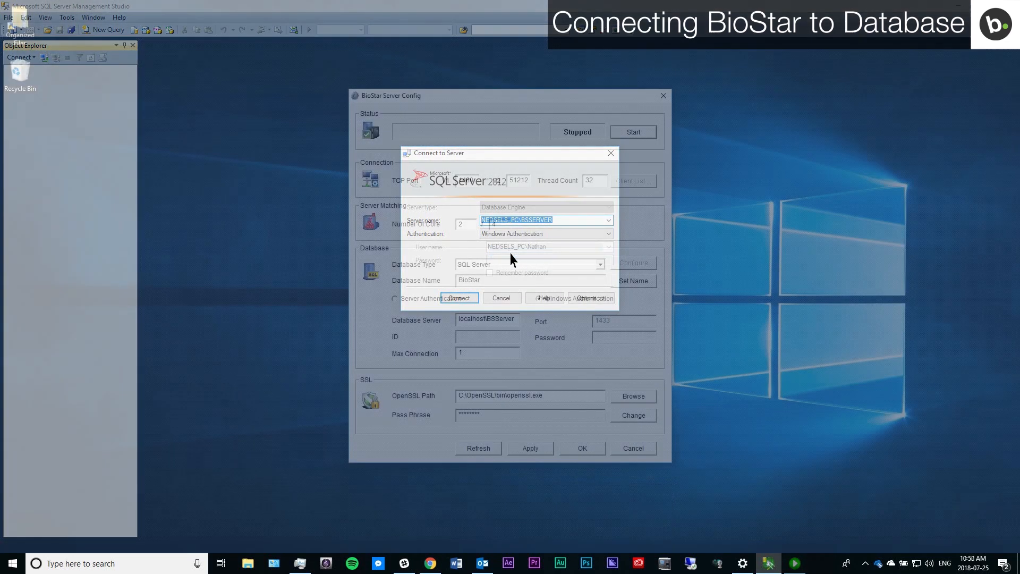
# Step: Paste NEDSELS_PC\BSSERVER over localhost in the Database Server field, keeping Windows Authentication
pyautogui.click(501, 297)
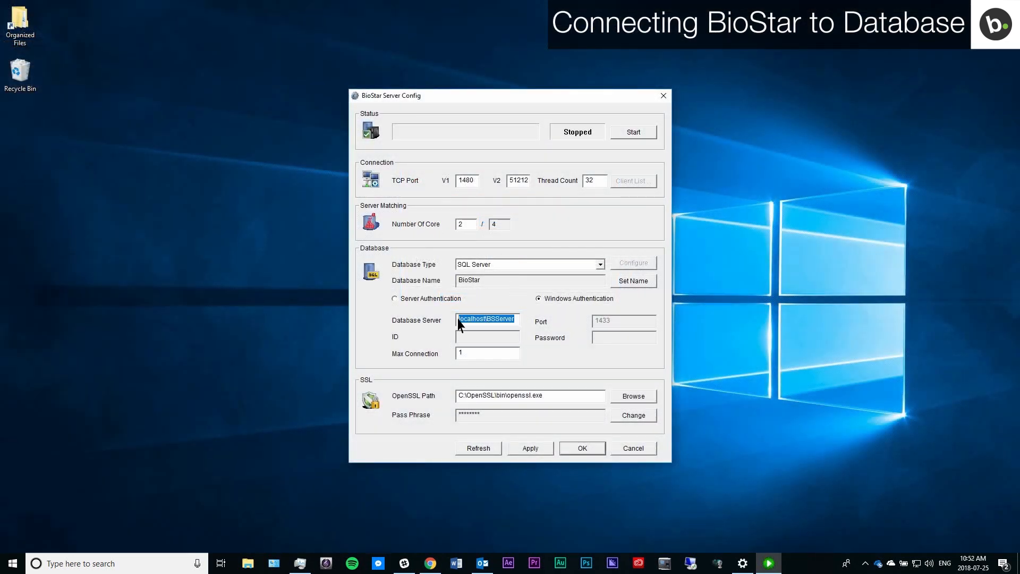
pyautogui.rightClick(487, 319)
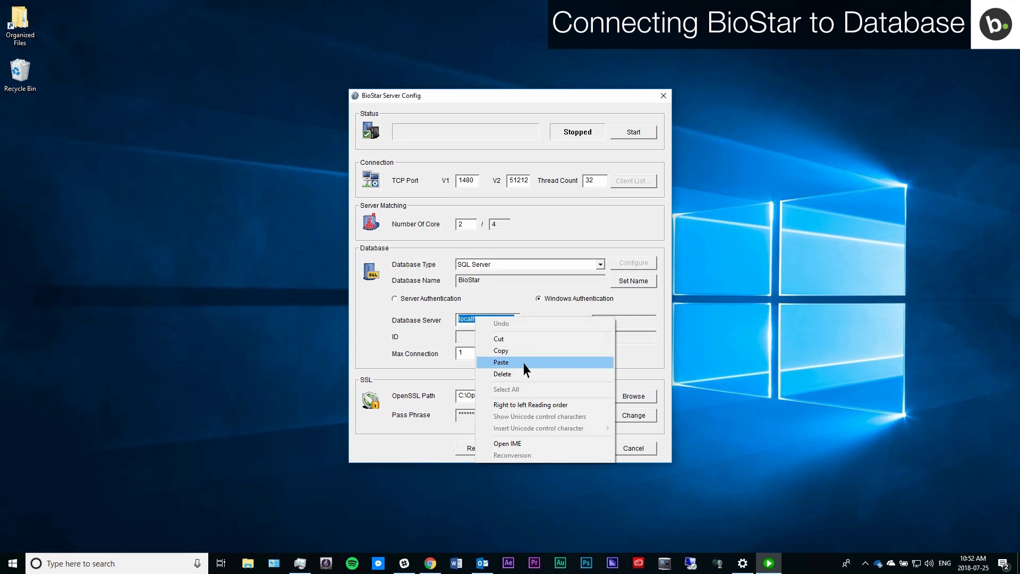
pyautogui.click(501, 361)
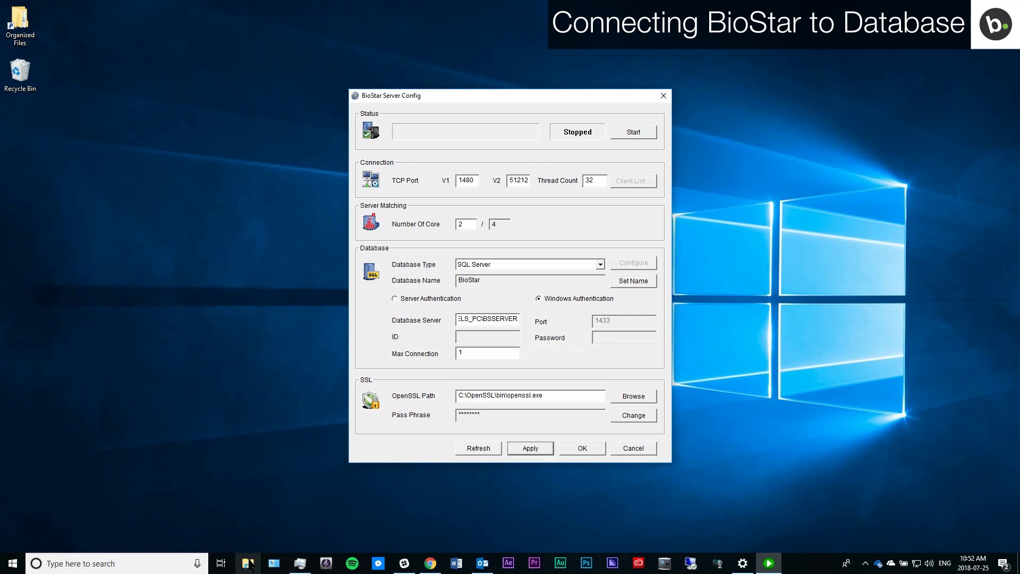
# Step: Browse File Explorer to C:\Program Files (x86)\BioStar\server
pyautogui.click(246, 563)
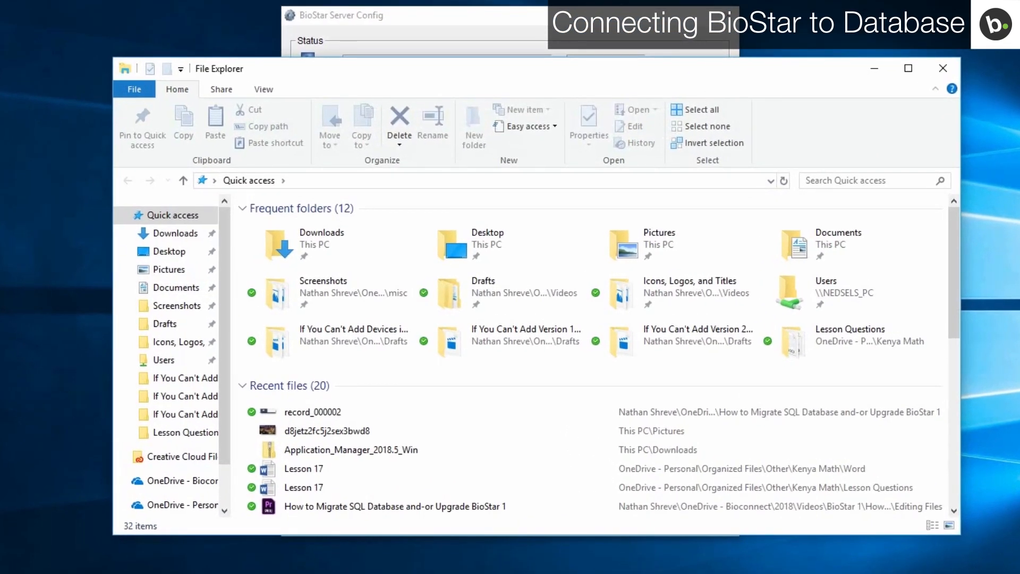
pyautogui.scroll(-3)
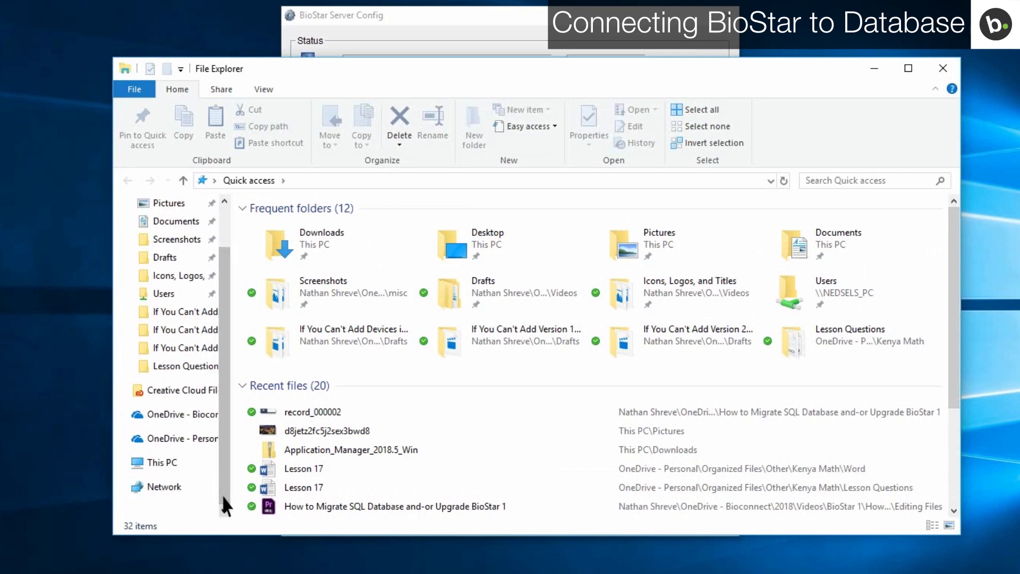
pyautogui.click(161, 462)
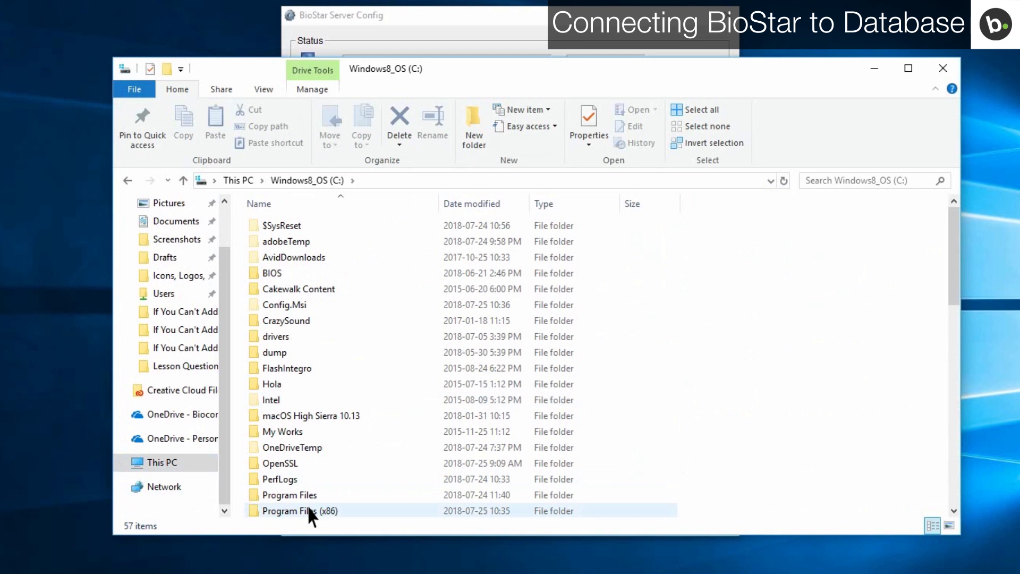
pyautogui.doubleClick(303, 511)
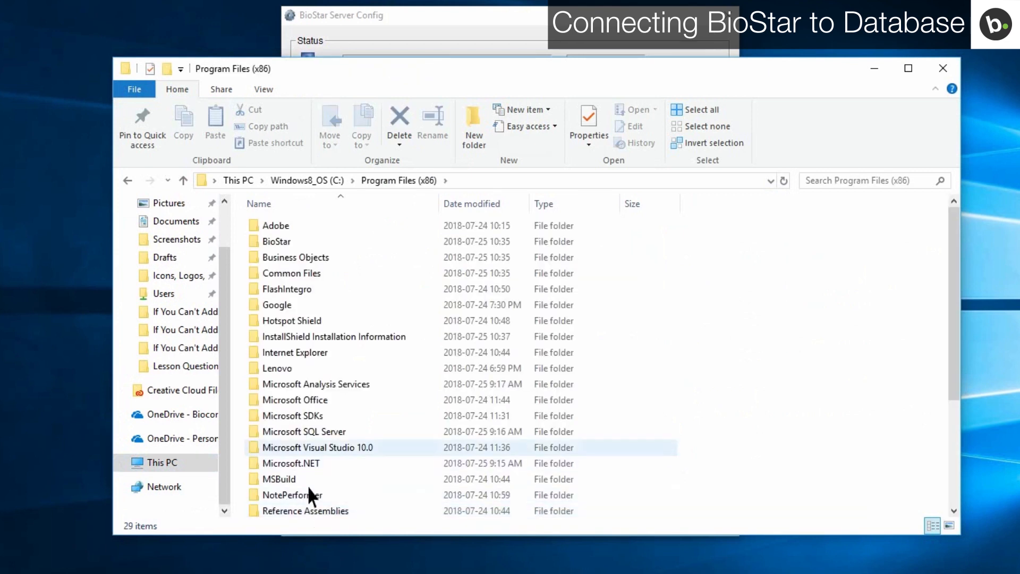
pyautogui.doubleClick(275, 241)
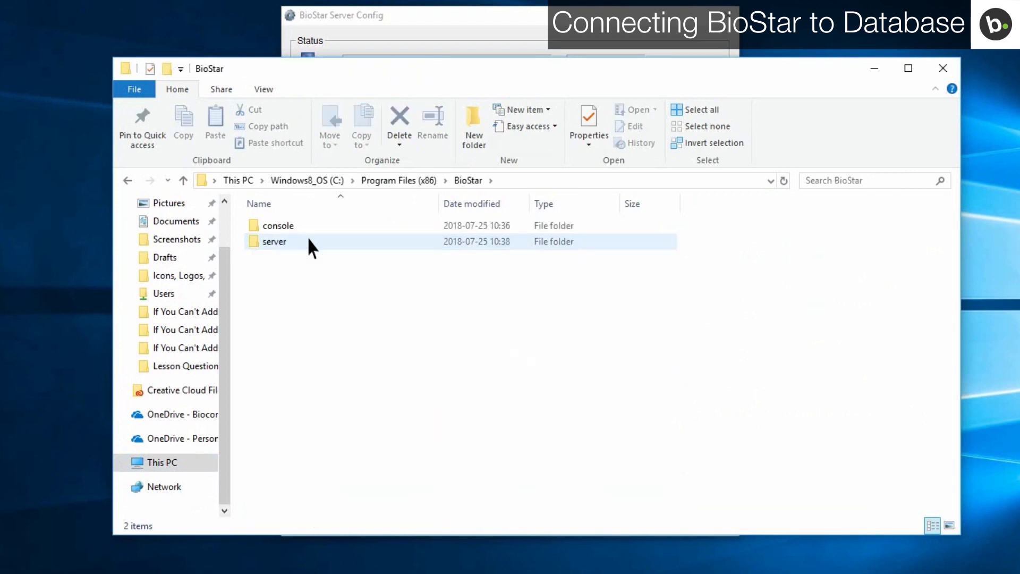
pyautogui.doubleClick(274, 241)
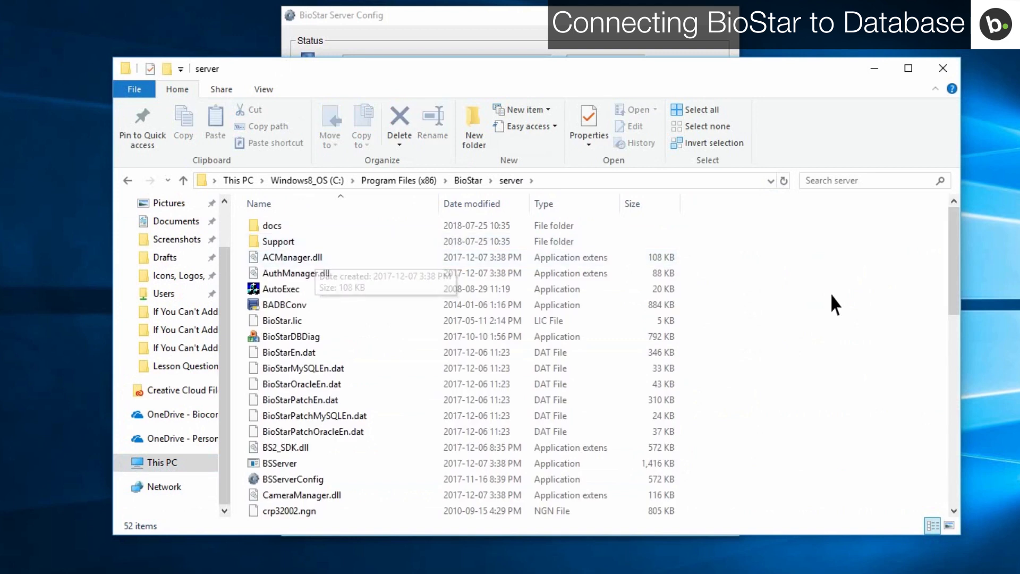
# Step: Run the DBSetup patch application from the server folder
pyautogui.scroll(-3)
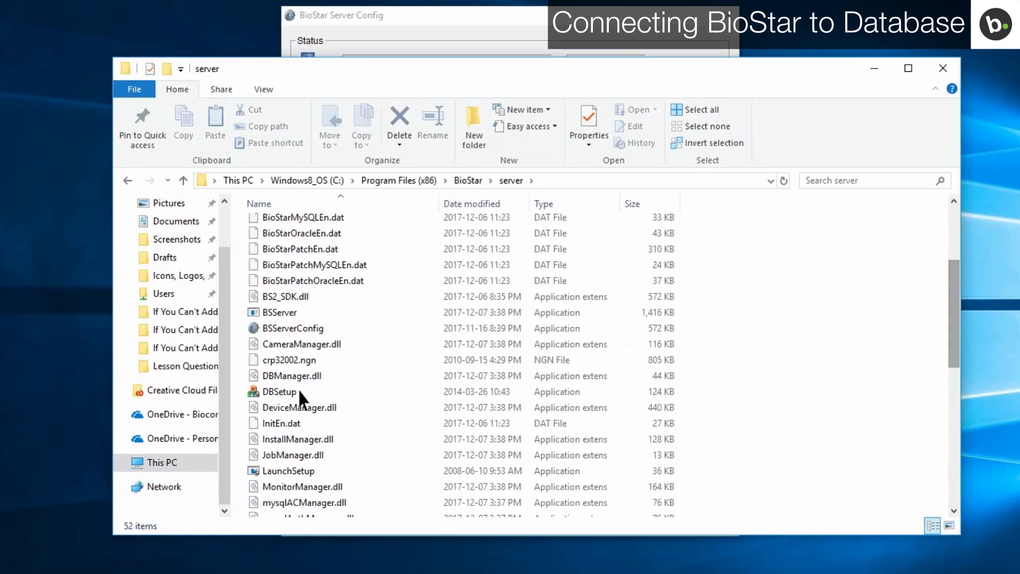
pyautogui.click(279, 391)
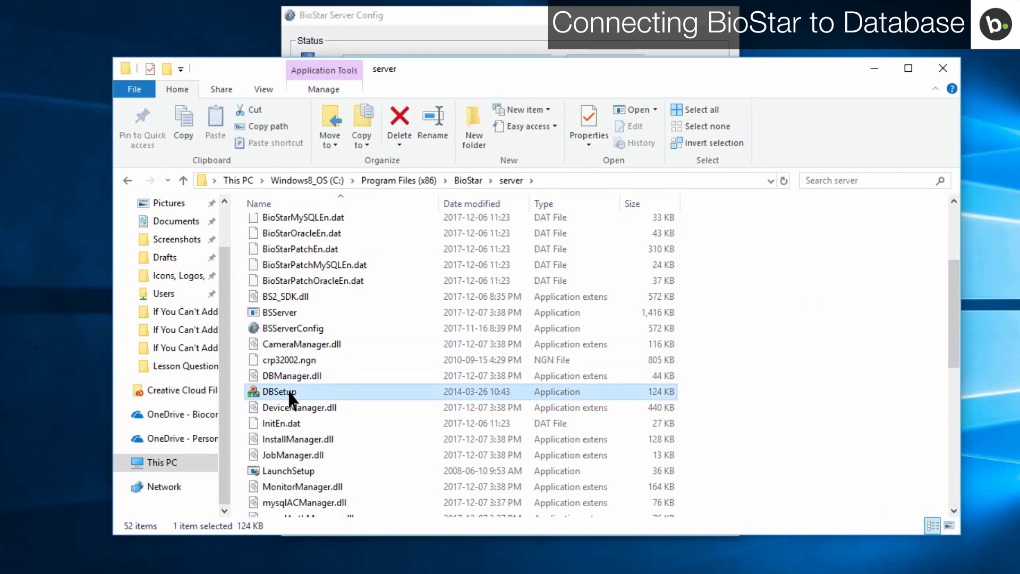
pyautogui.doubleClick(285, 393)
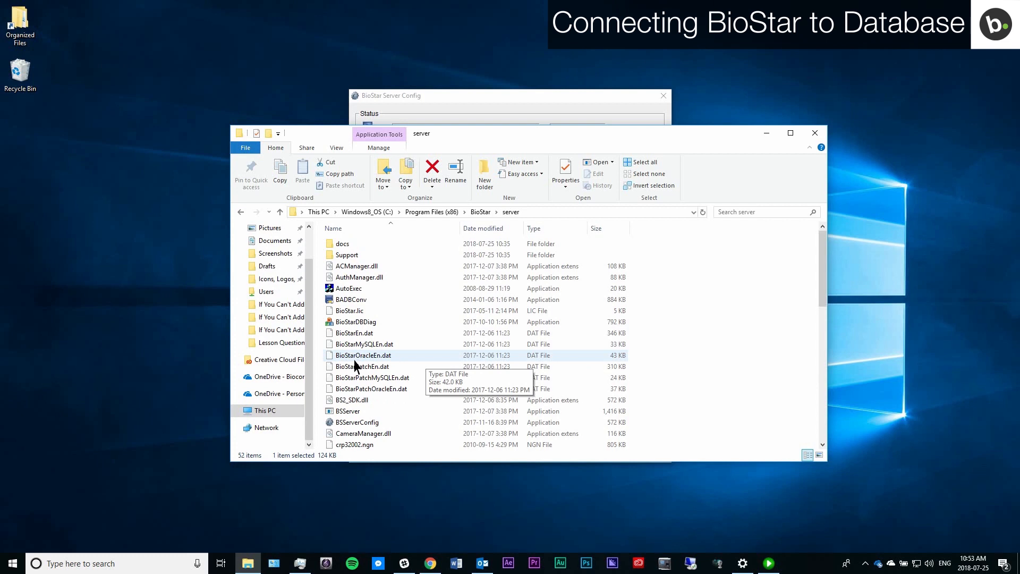
# Step: Search Start for 'sql server' and run SQL Server Management Studio as administrator
pyautogui.click(85, 563)
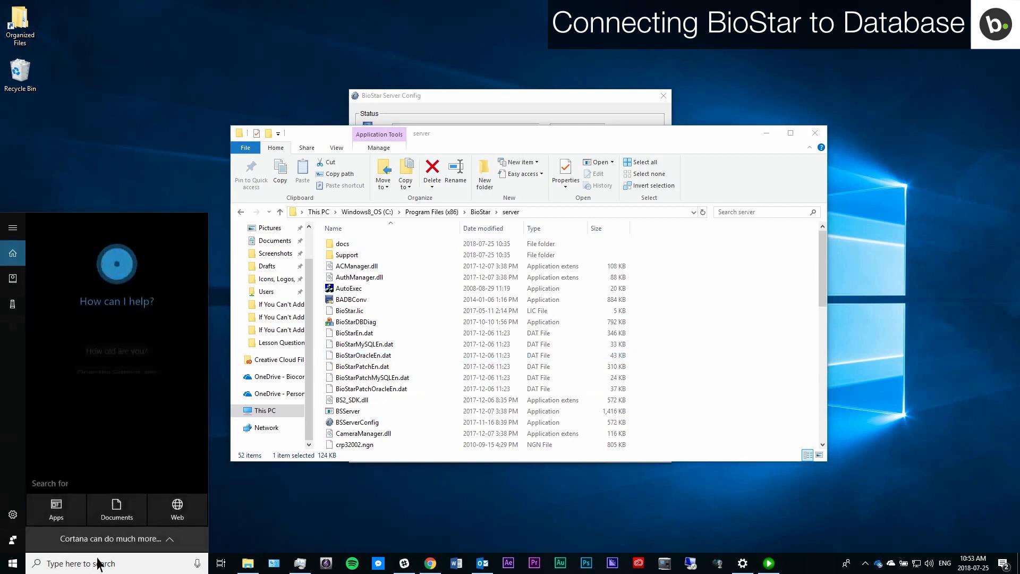
pyautogui.write('sql server')
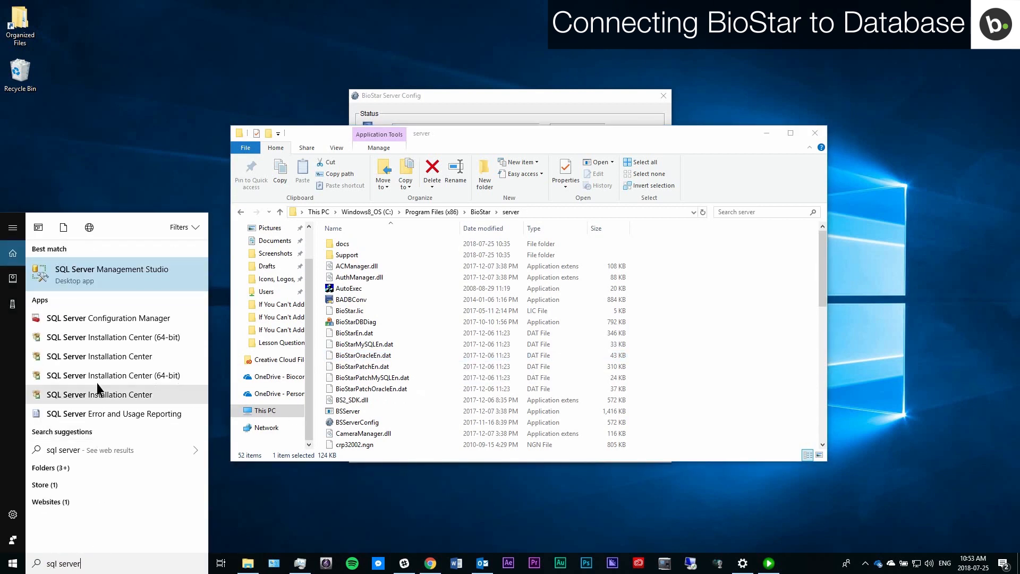
pyautogui.rightClick(111, 269)
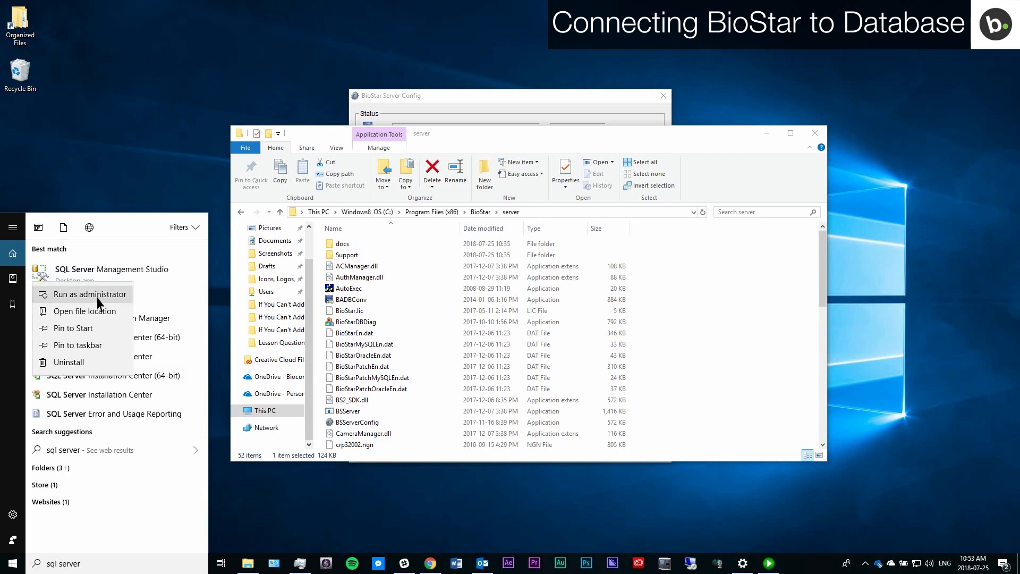
pyautogui.click(85, 294)
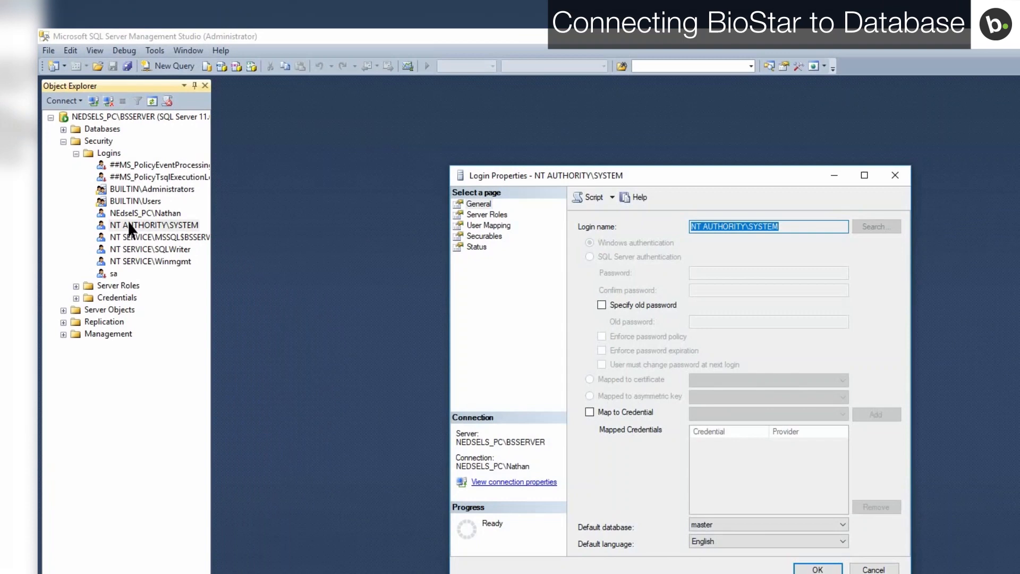
# Step: Grant NT AUTHORITY\SYSTEM sysadmin, map it to BioStar as db_owner, and confirm
pyautogui.click(313, 129)
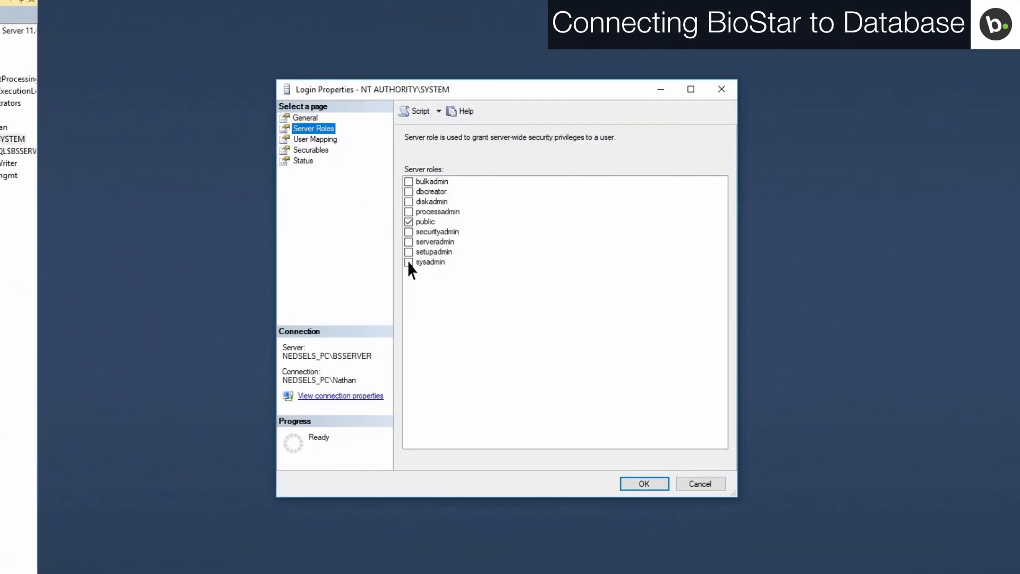
pyautogui.click(409, 261)
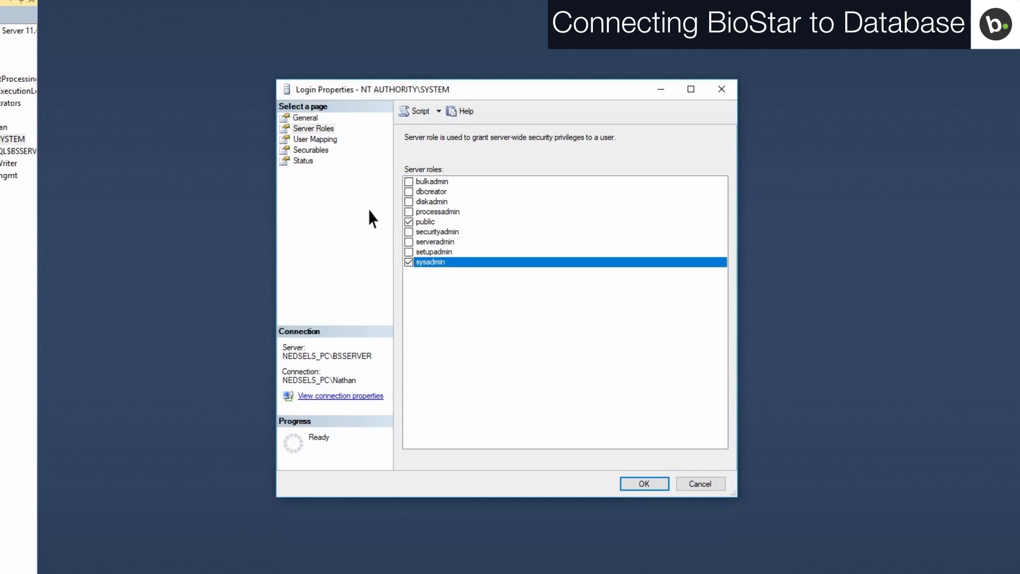
pyautogui.click(314, 139)
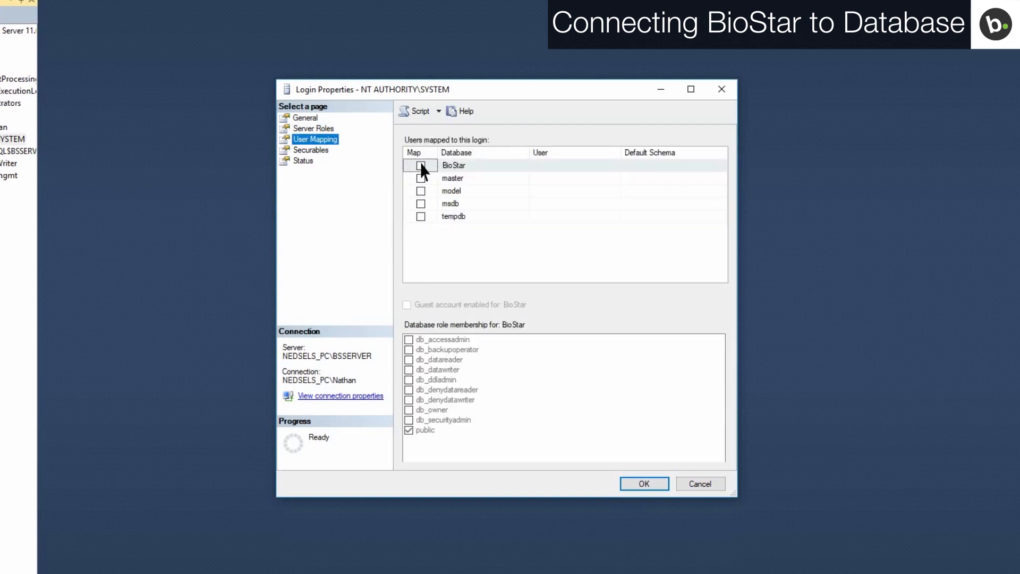
pyautogui.click(420, 166)
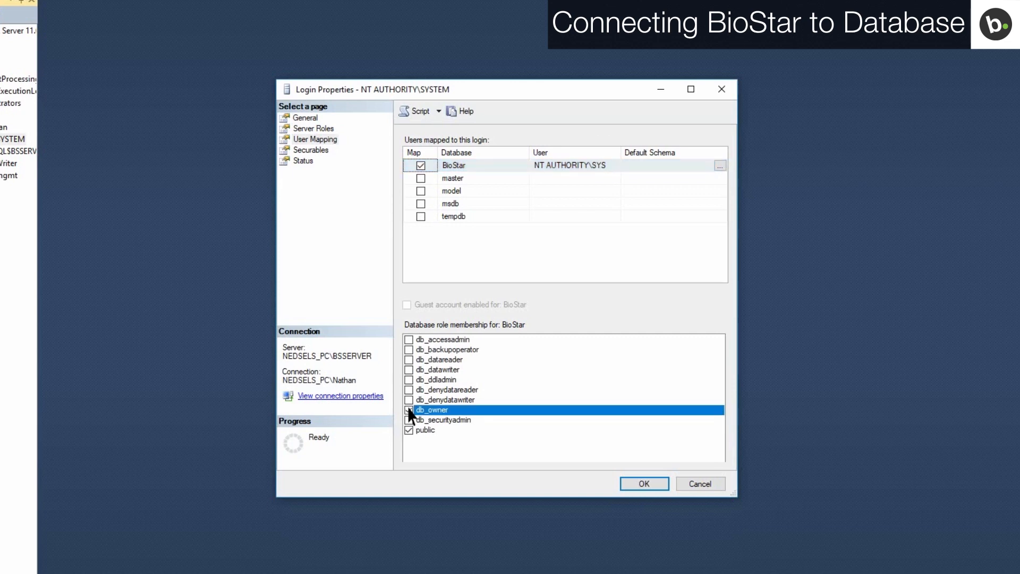
pyautogui.click(409, 410)
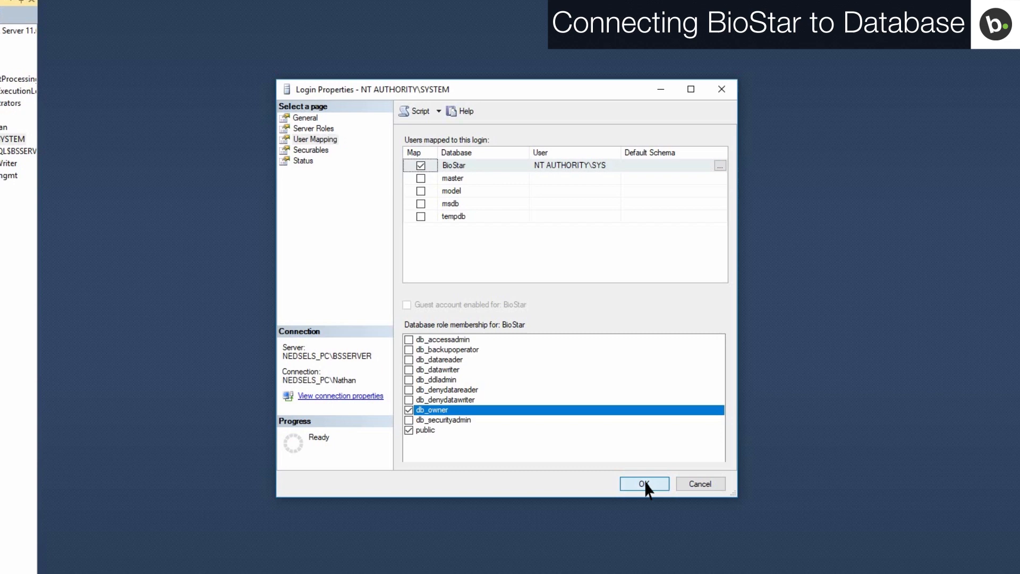
pyautogui.click(644, 483)
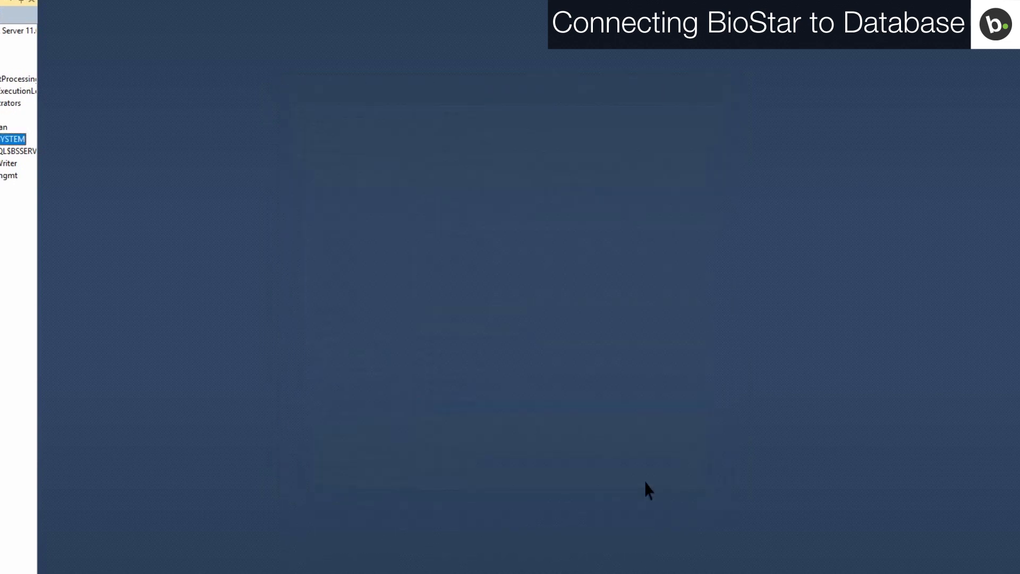